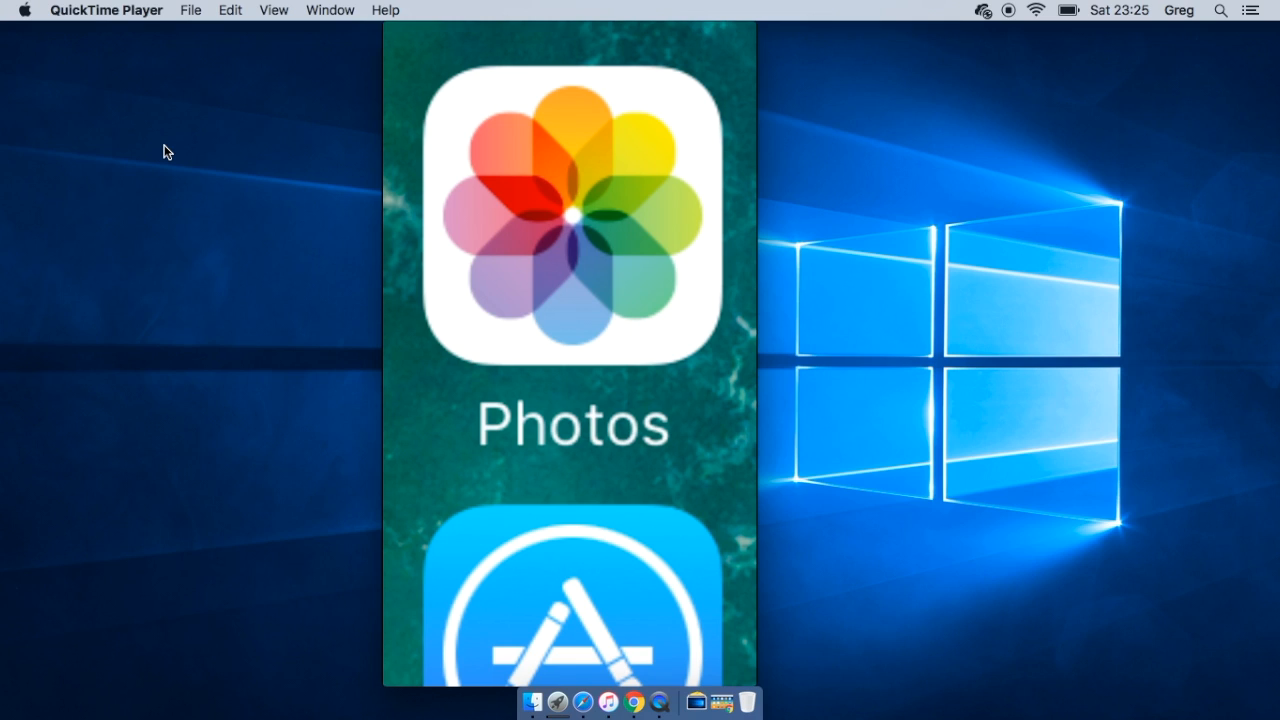
mouse_move(608, 702)
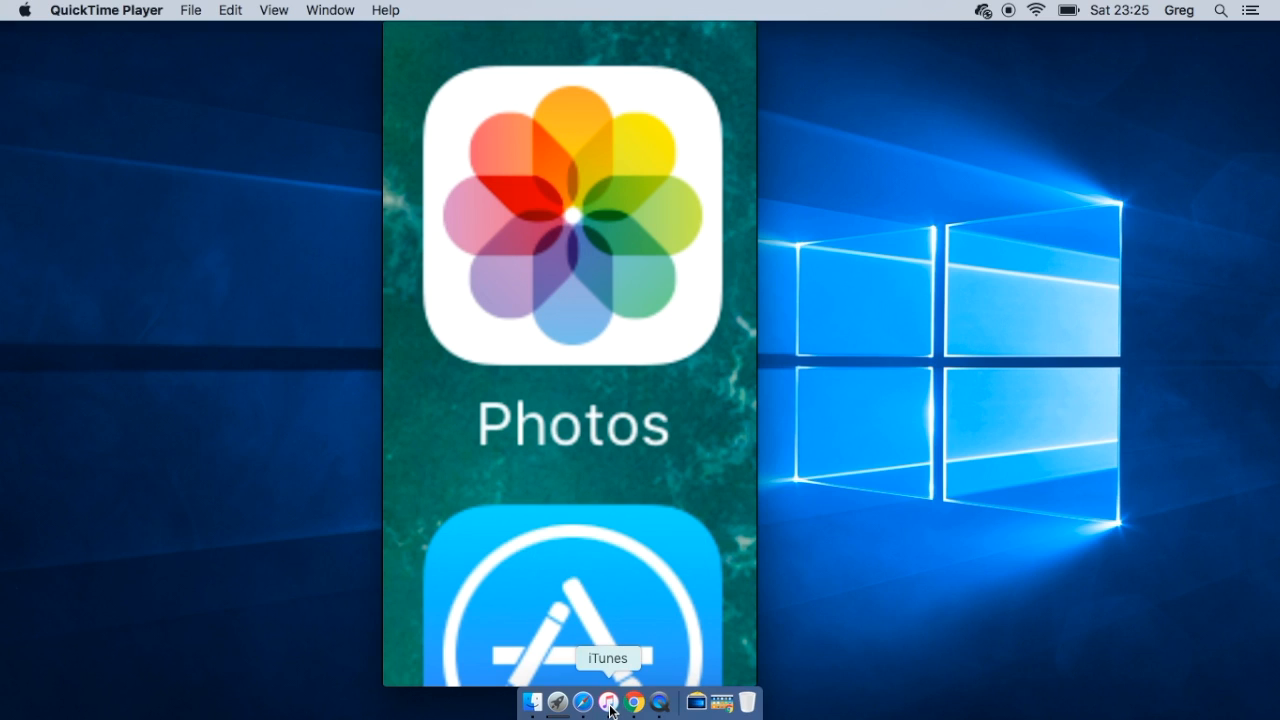
Launch iTunes from the Dock and expand the connected iPhone's contents in the sidebar
click(608, 700)
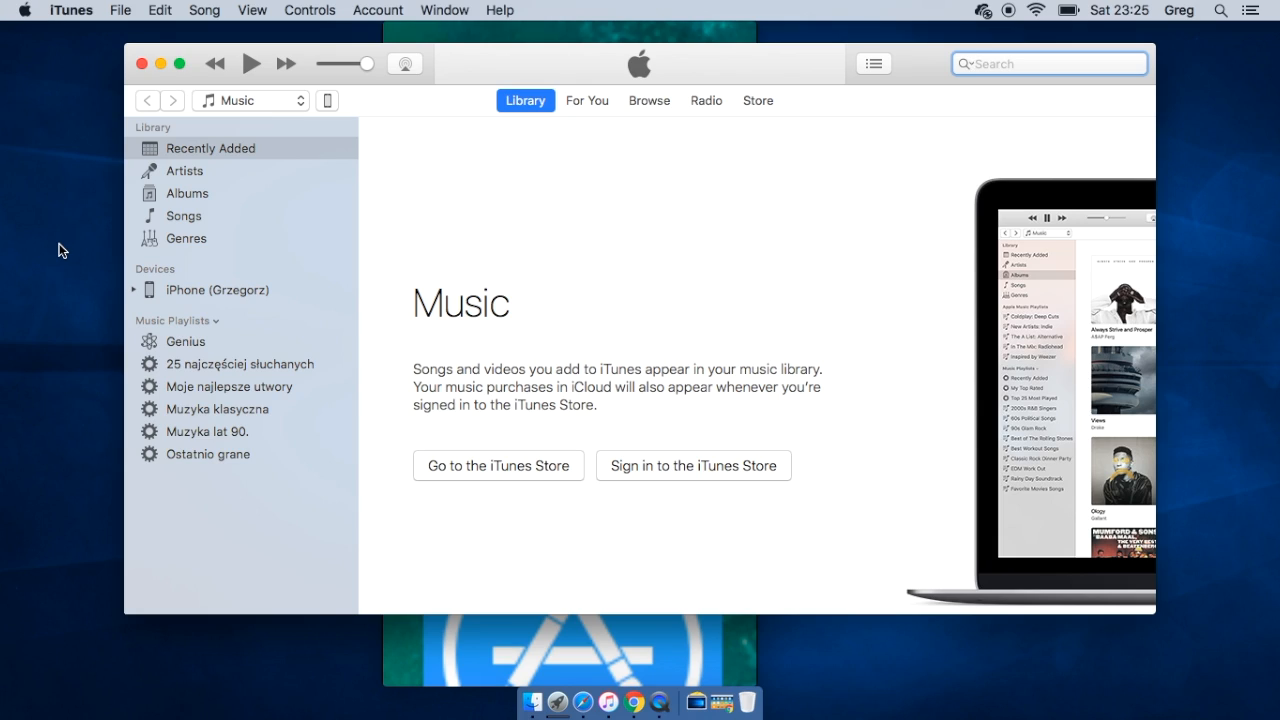
click(1050, 62)
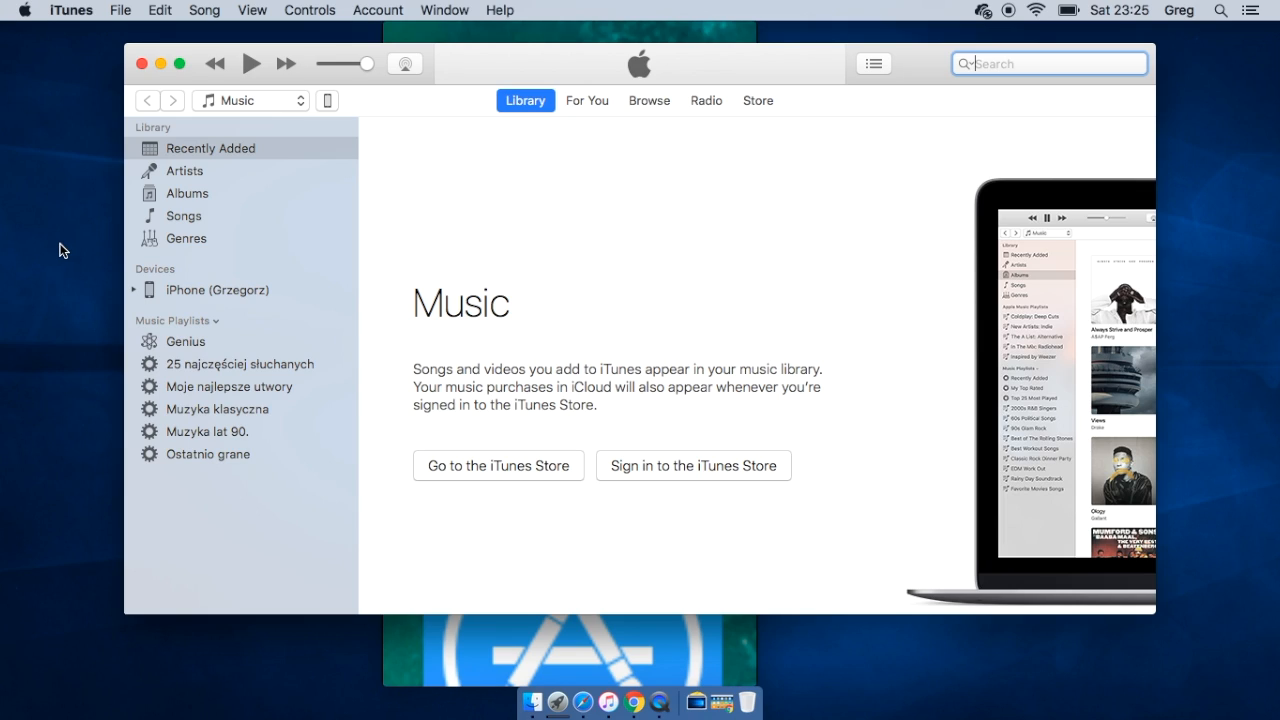
click(132, 290)
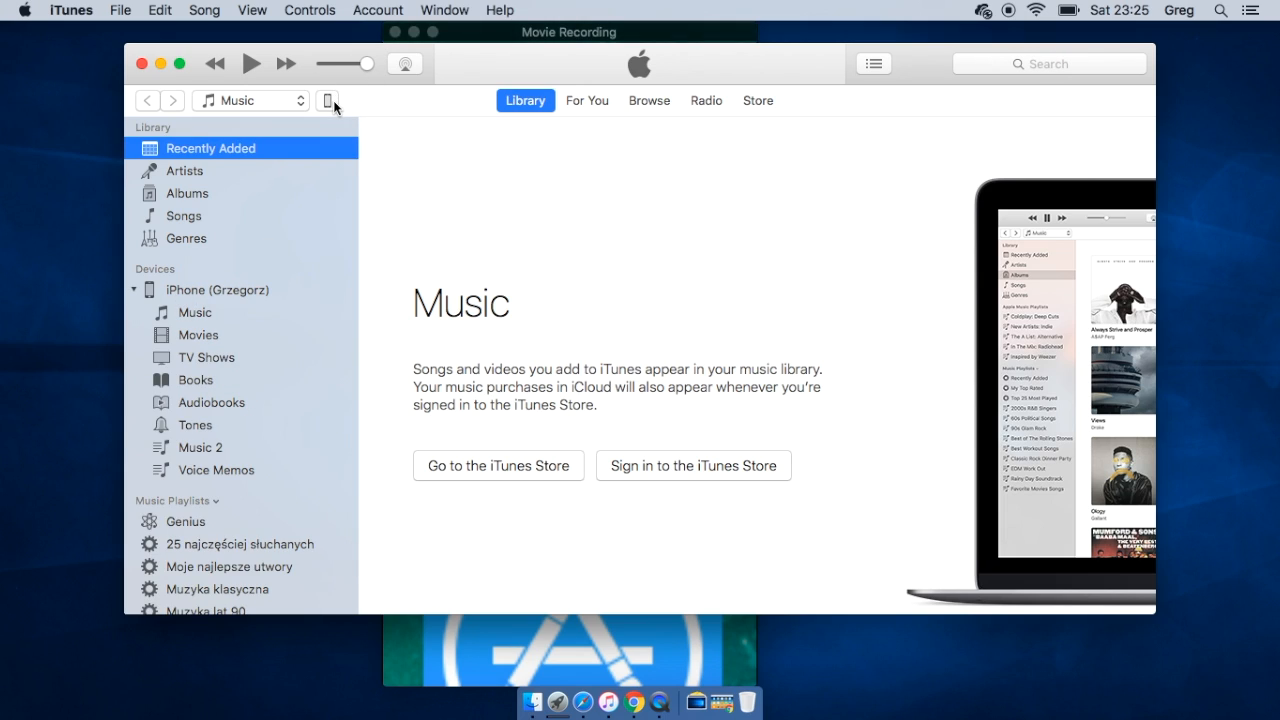
Show the iPhone summary page and its Photos settings, where iCloud Photos is on
click(328, 100)
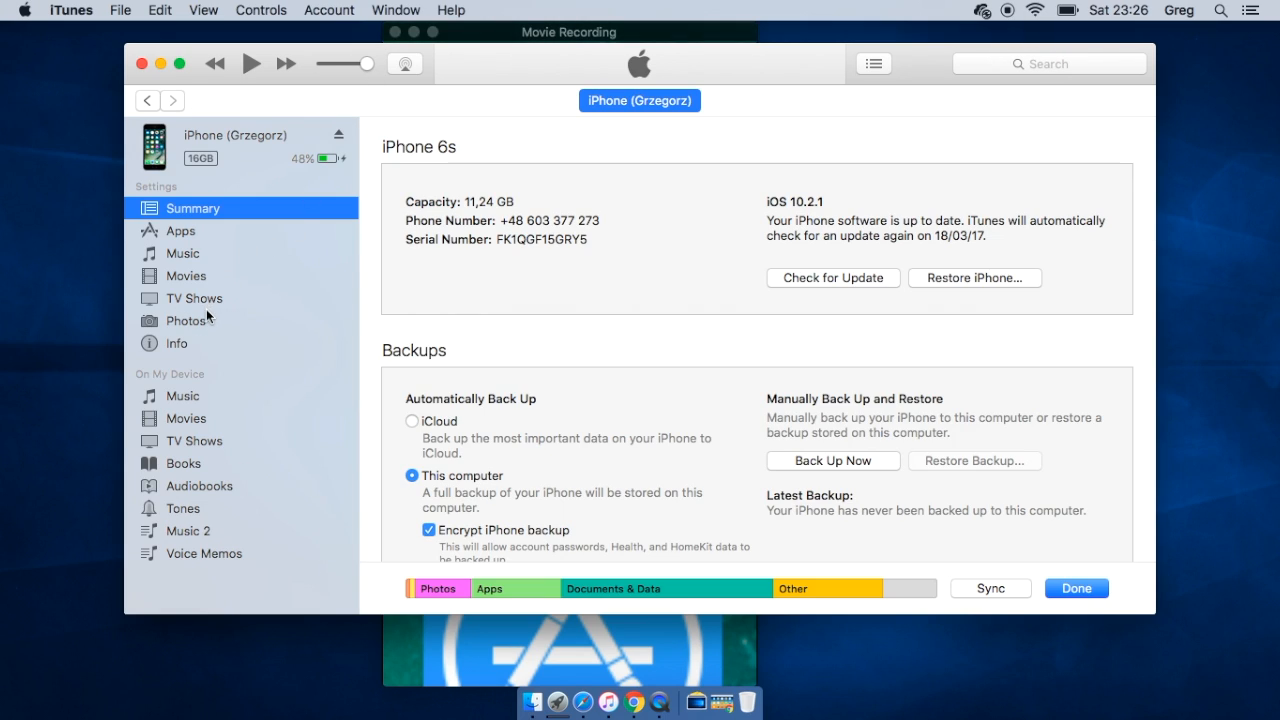
click(184, 320)
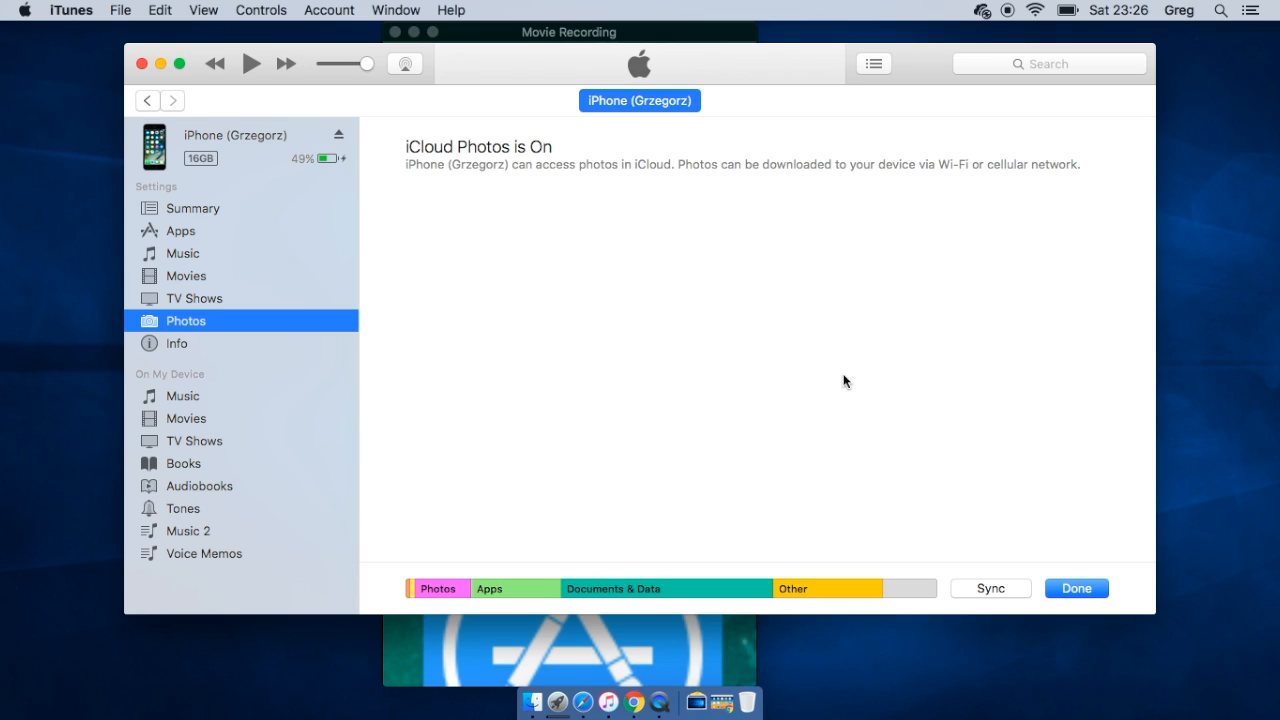
mouse_move(736, 646)
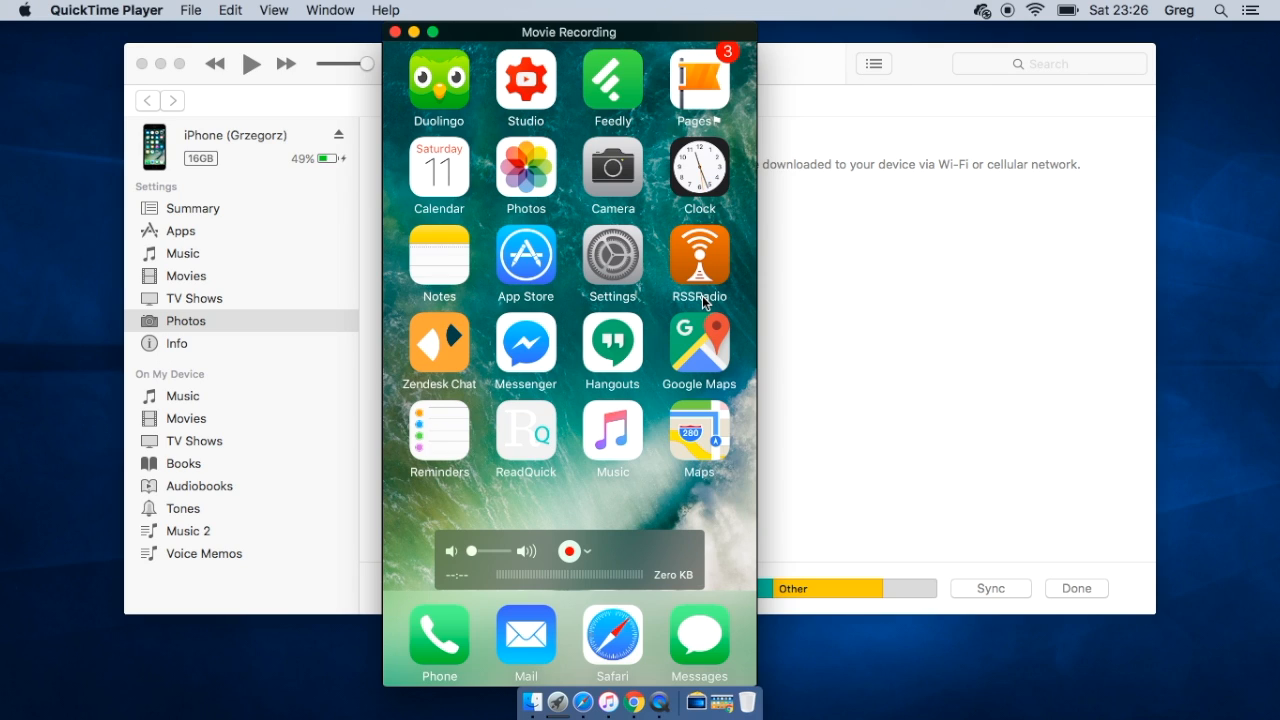
click(524, 168)
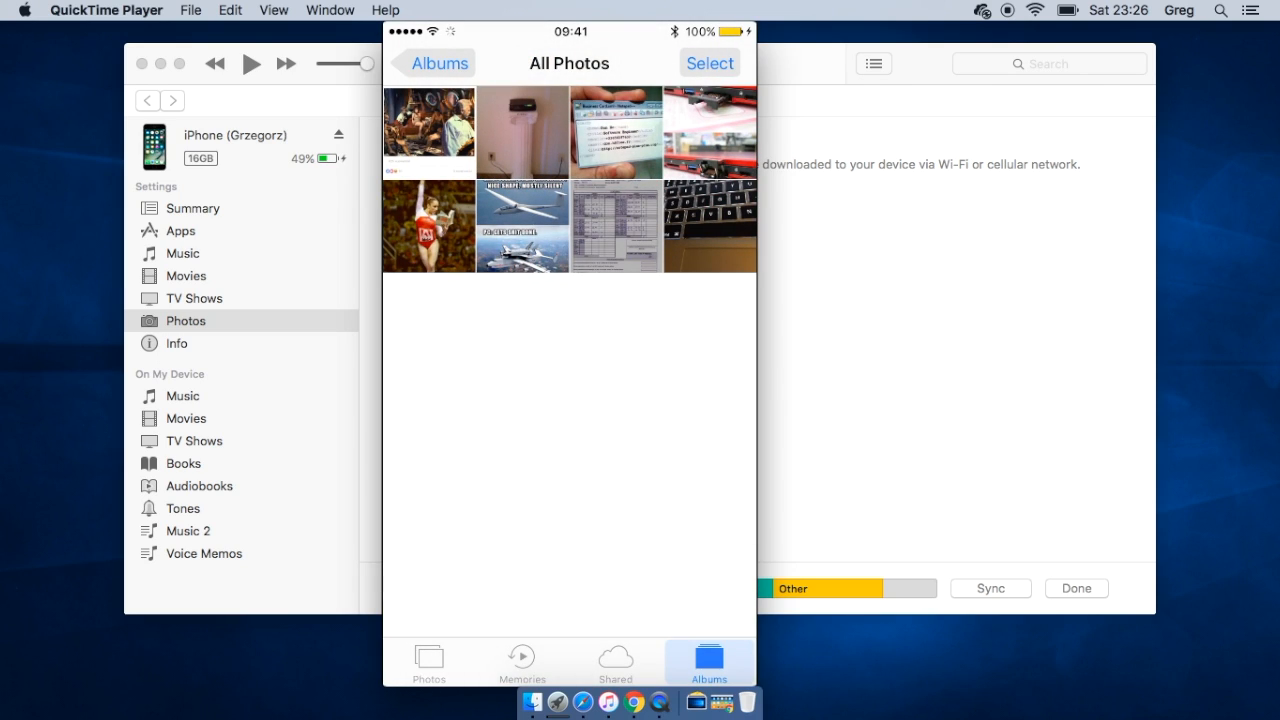
click(432, 62)
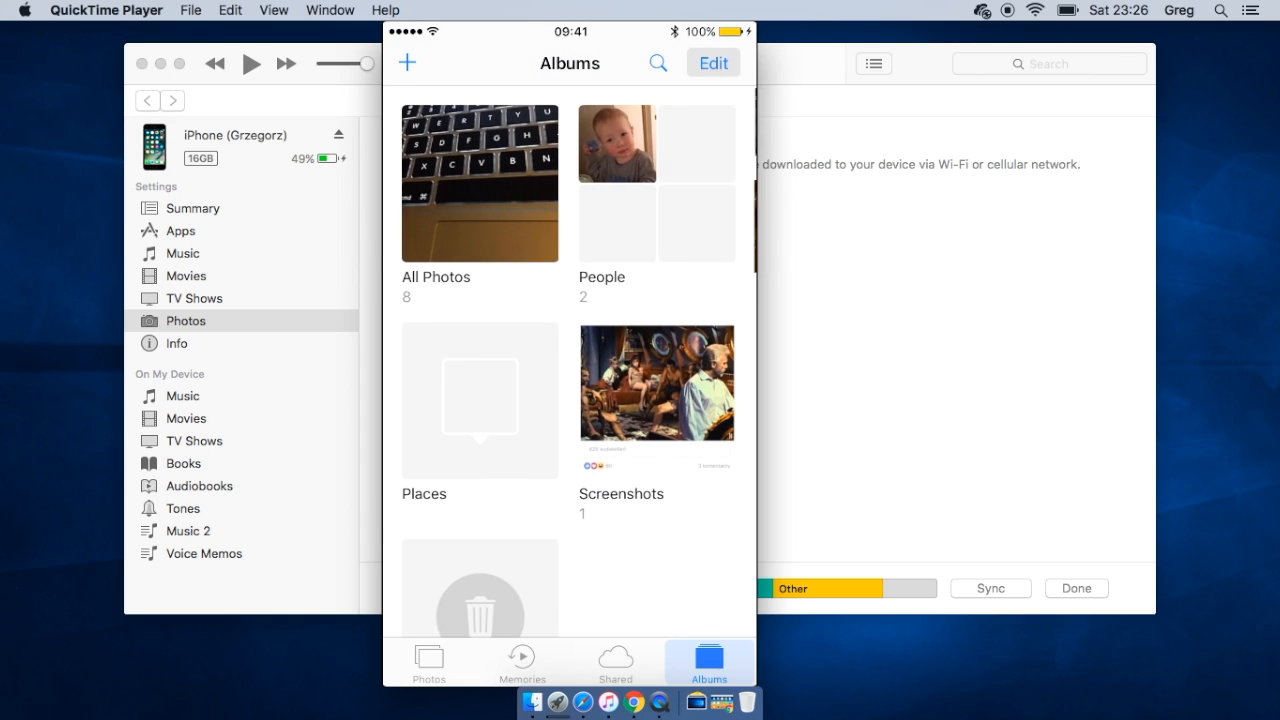
click(480, 184)
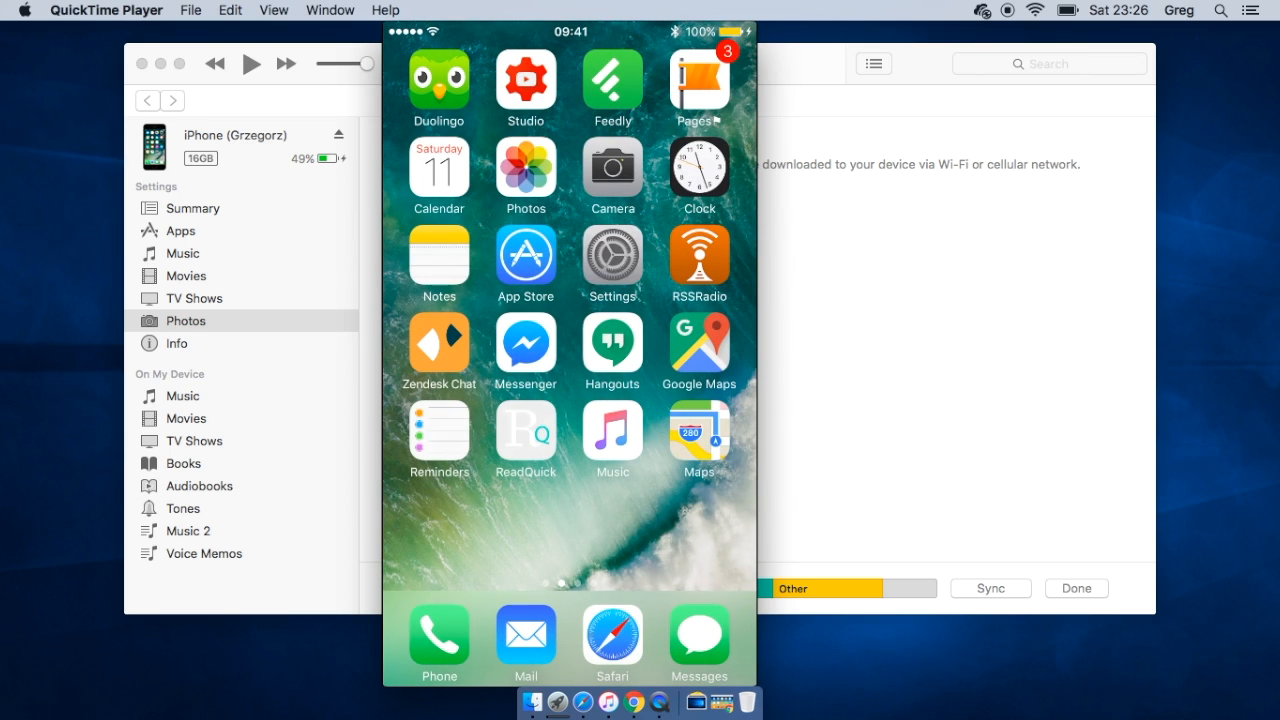
Navigate the mirrored iPhone from Settings down to its iCloud settings page
click(612, 252)
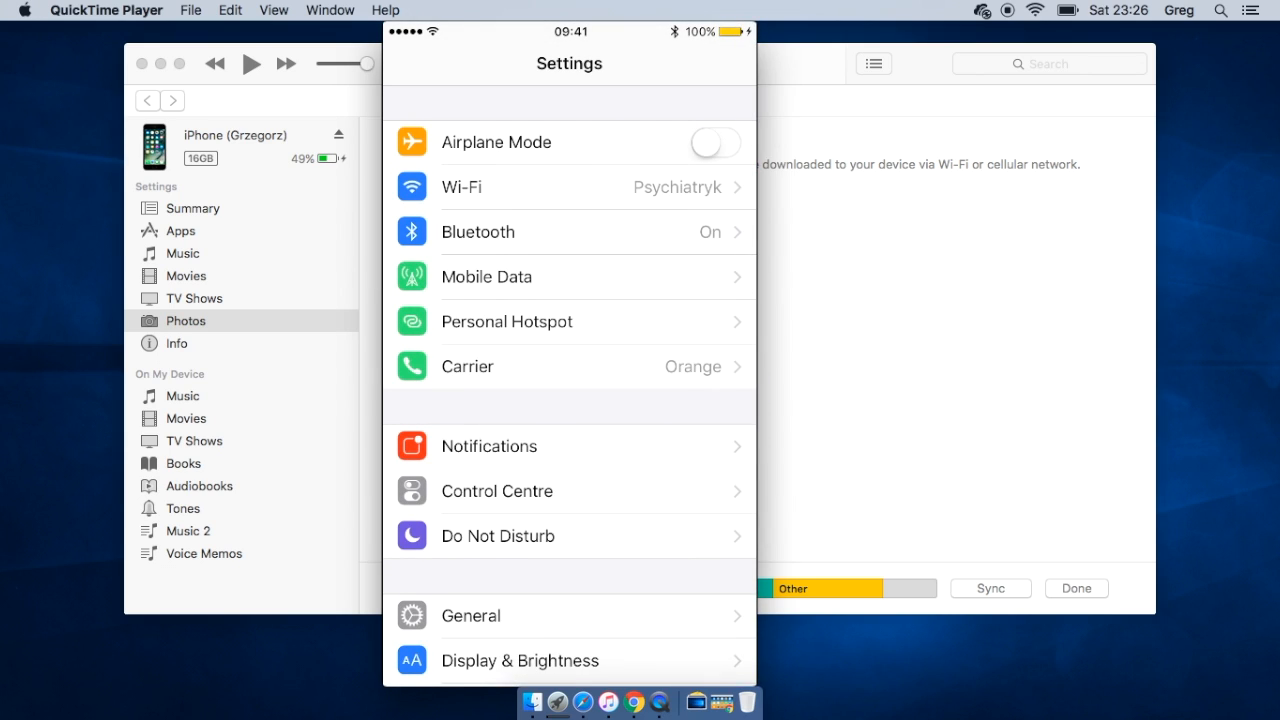
scroll(down, 3)
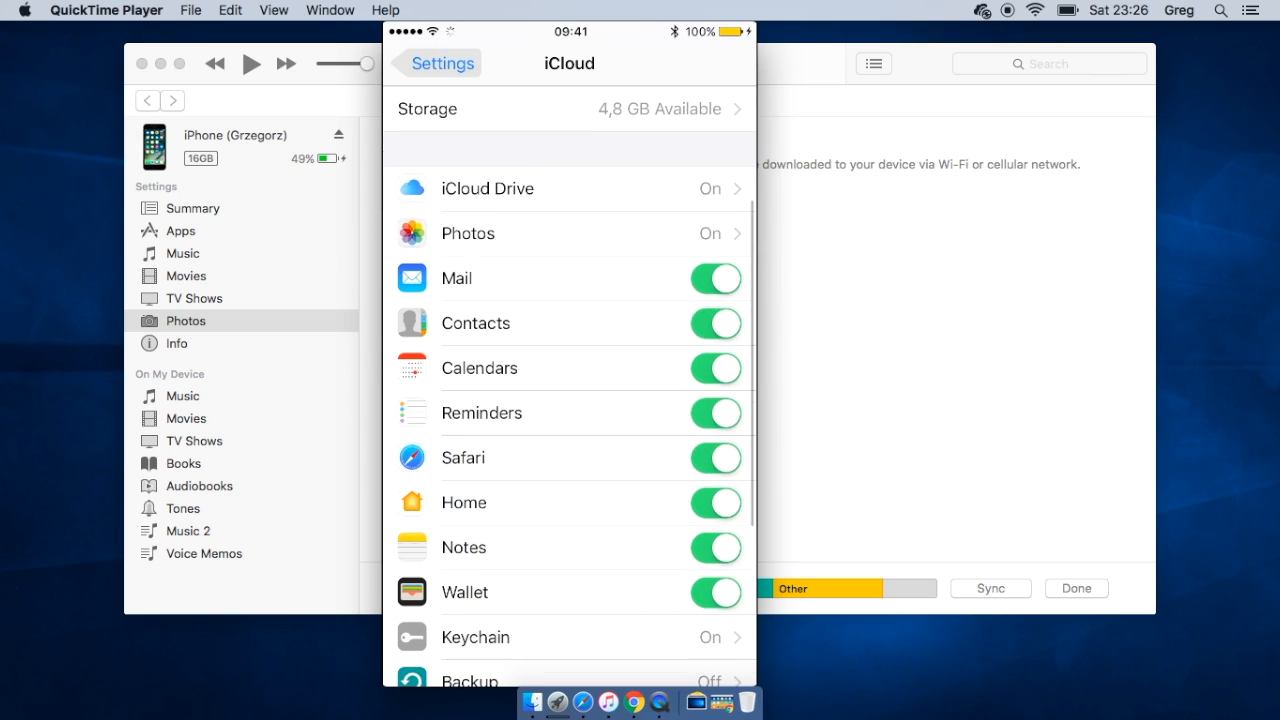
click(468, 232)
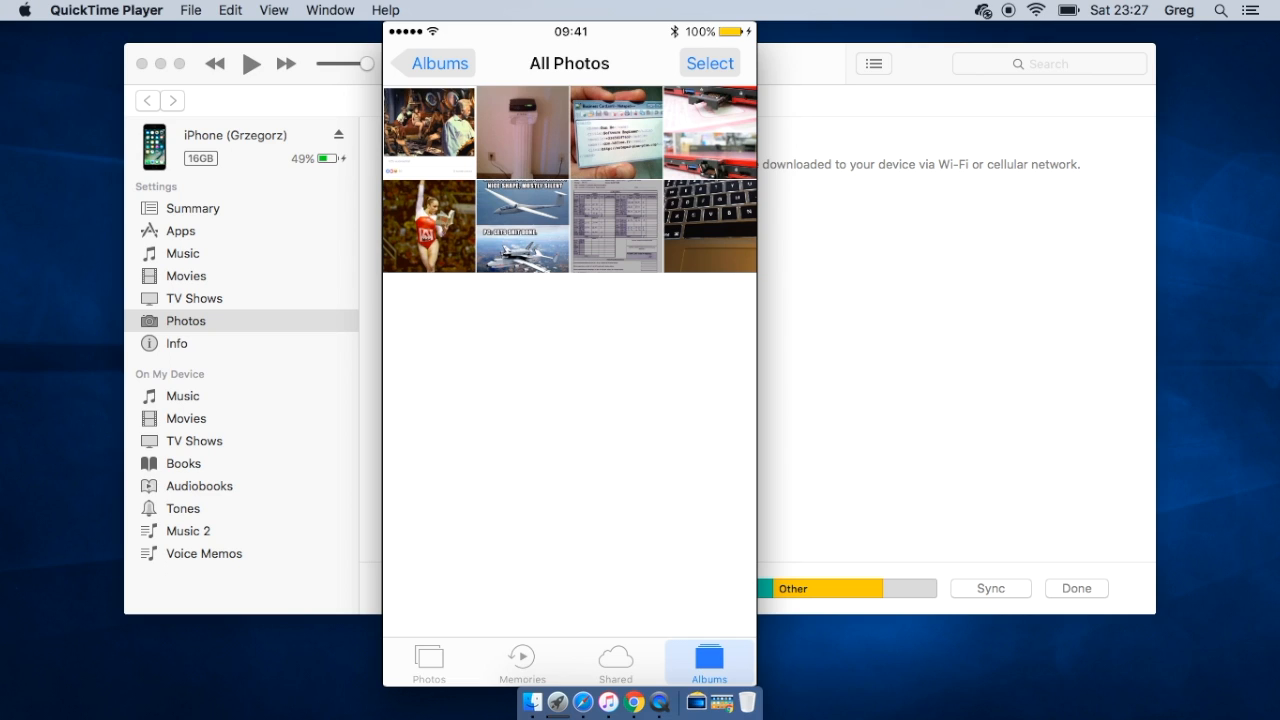
View the gymnast photo full screen on the iPhone, then return to the All Photos grid
click(520, 226)
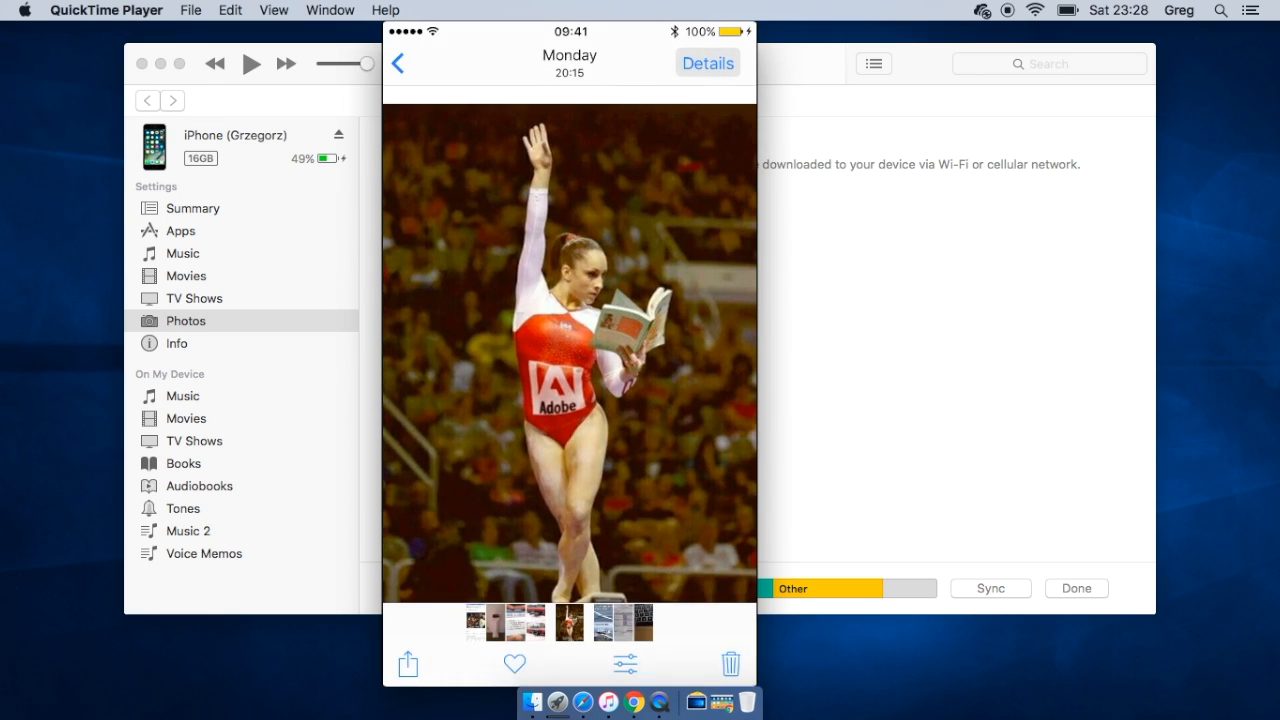
click(396, 62)
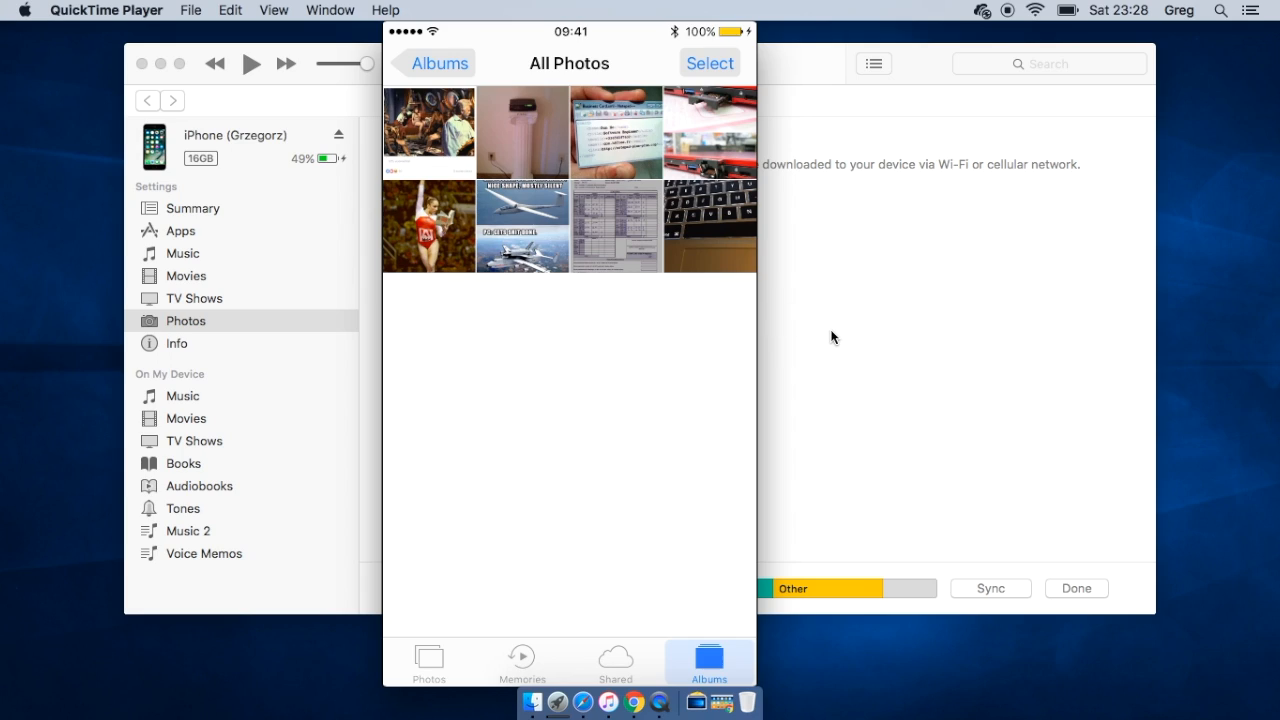
mouse_move(828, 352)
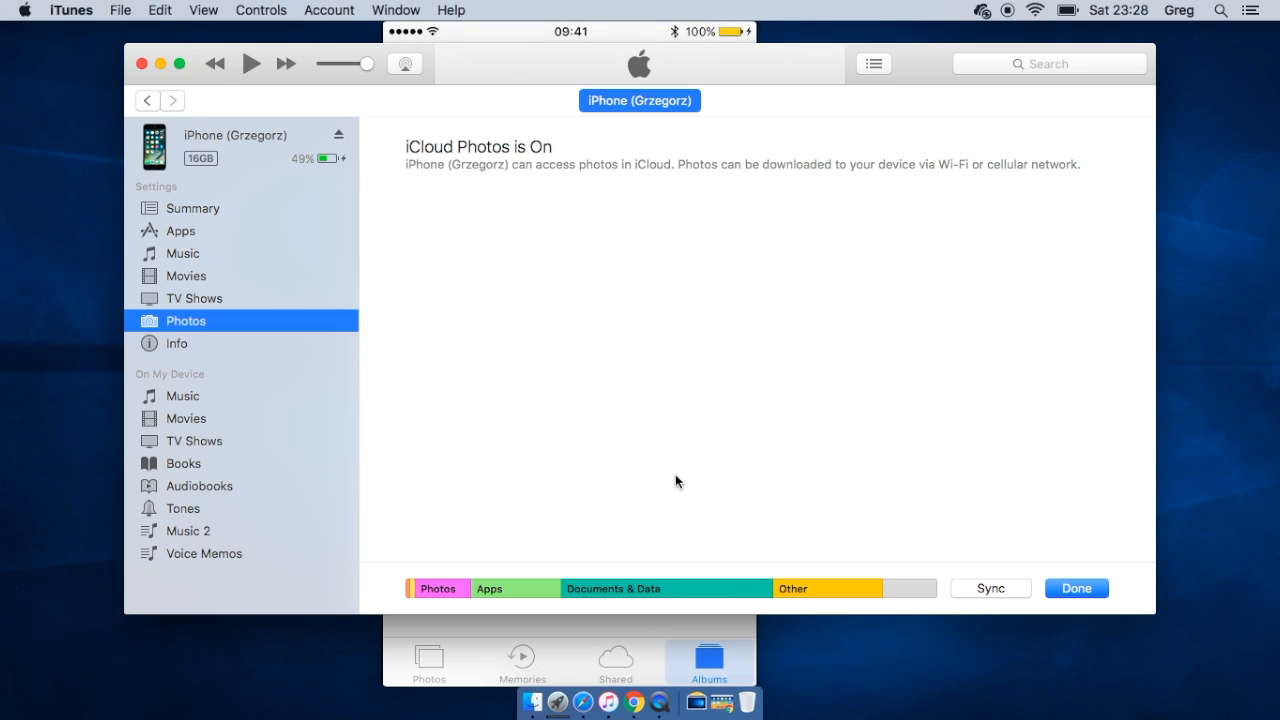
mouse_move(654, 444)
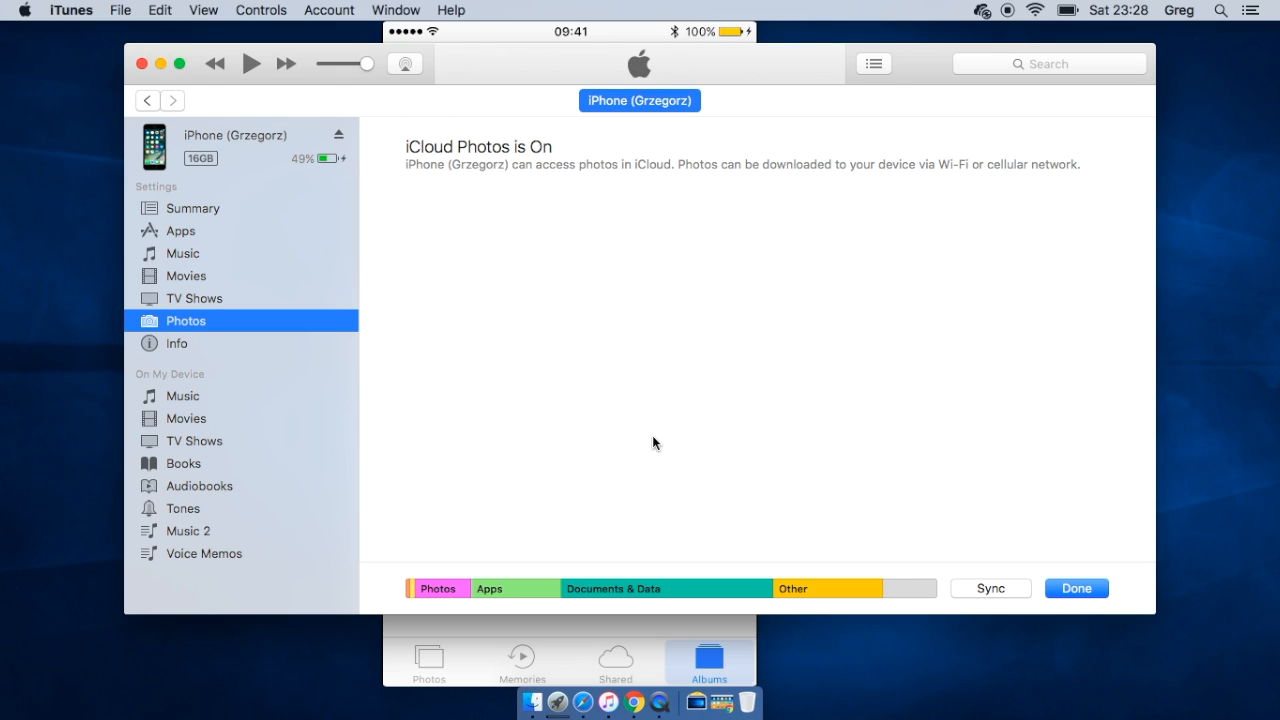
mouse_move(670, 572)
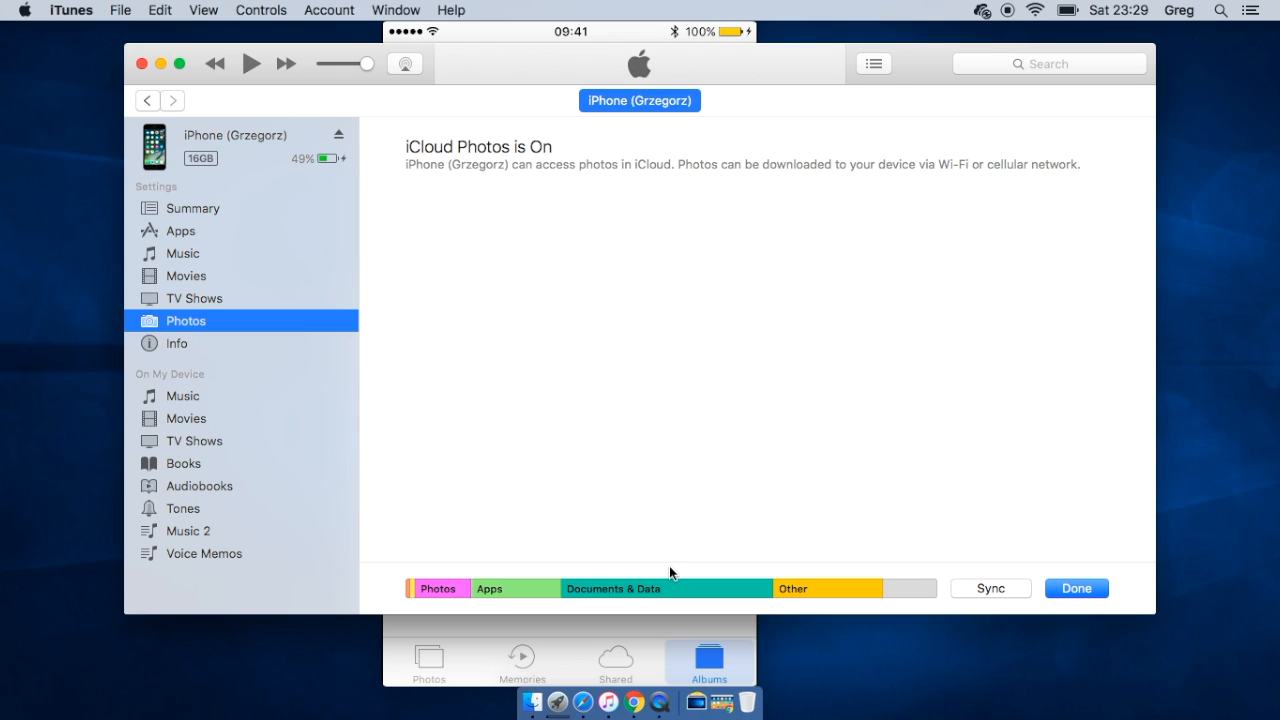
mouse_move(744, 448)
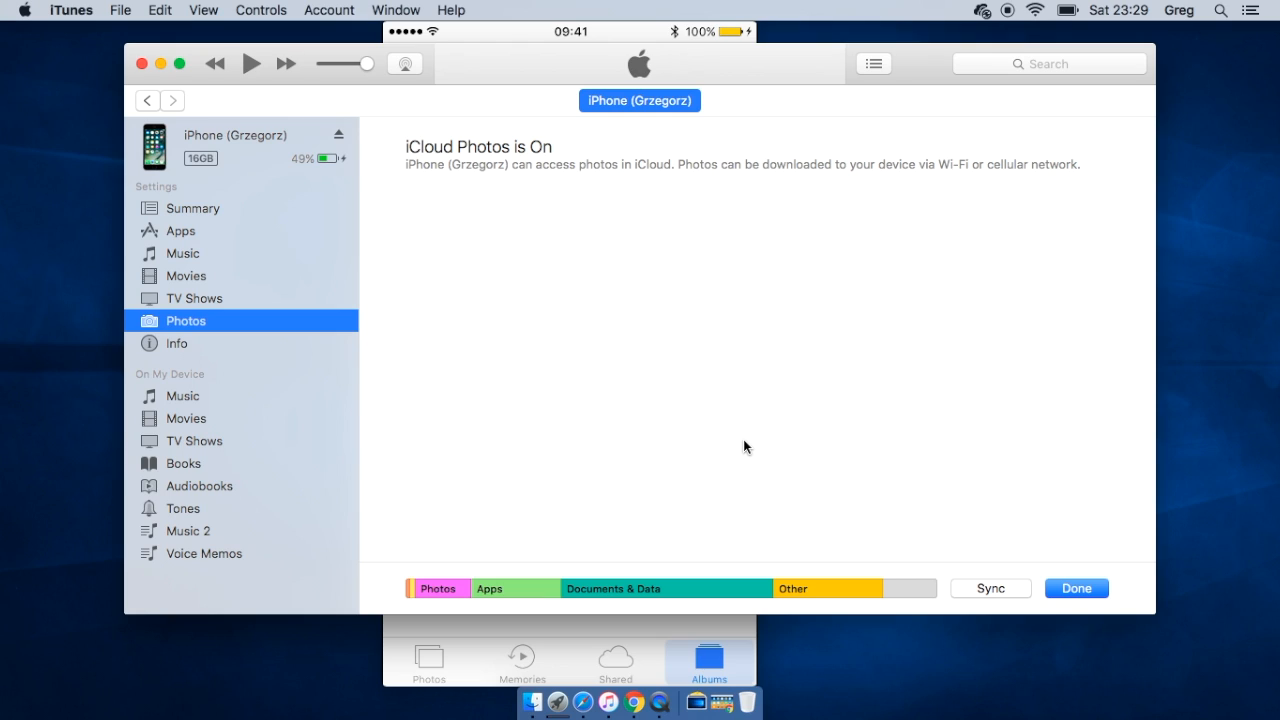
mouse_move(636, 704)
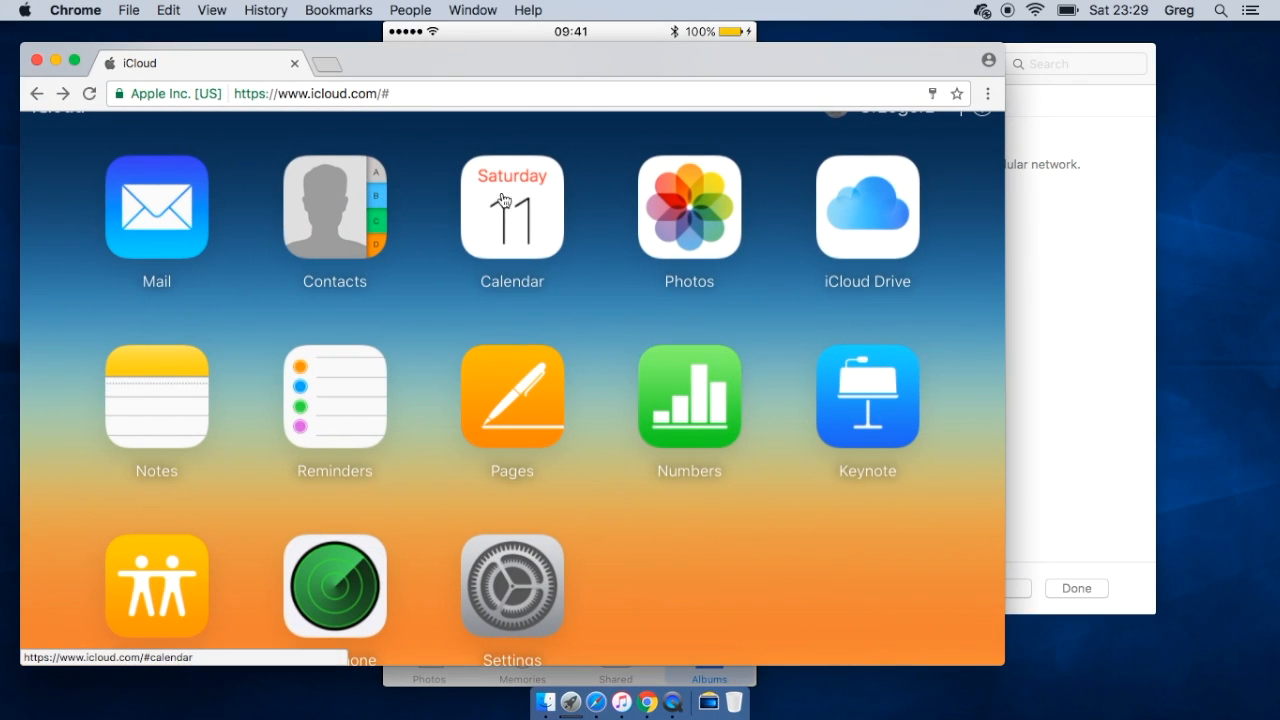
Bring the QuickTime mirrored iPhone iCloud settings in front of the iCloud.com page
click(310, 94)
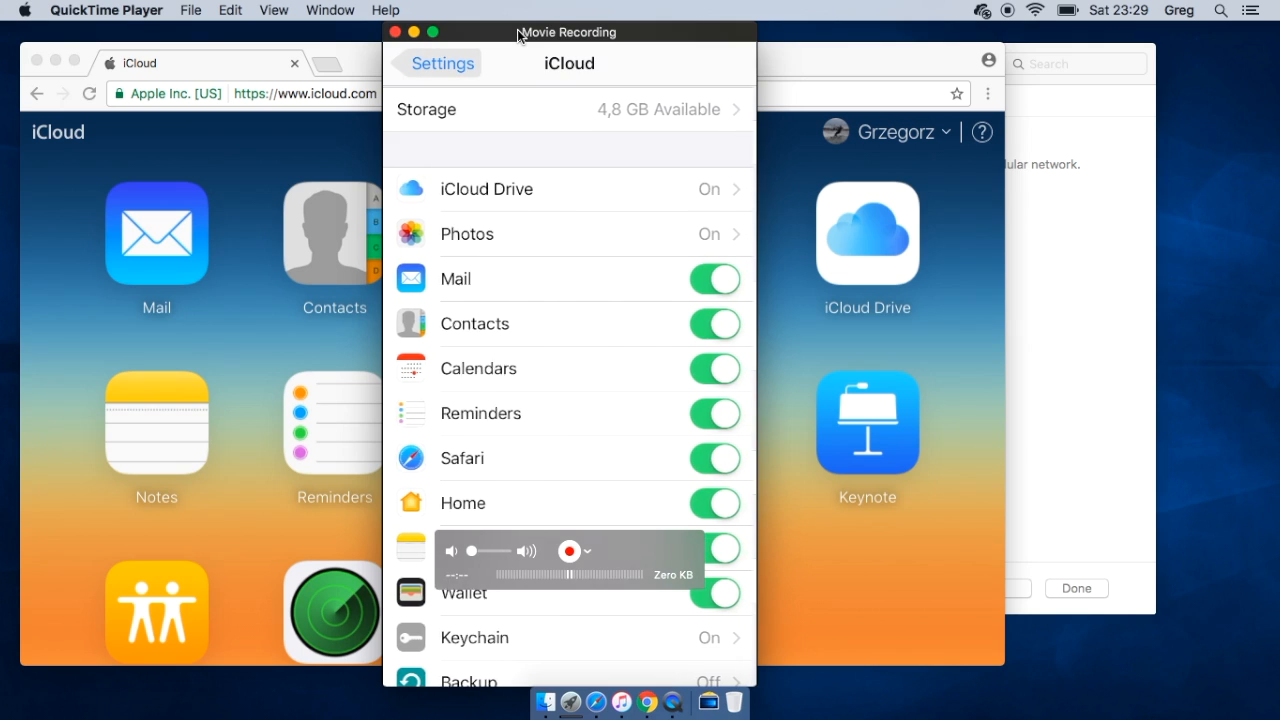
Scroll the mirrored iPhone's iCloud settings back toward the Apple ID account section
scroll(down, 3)
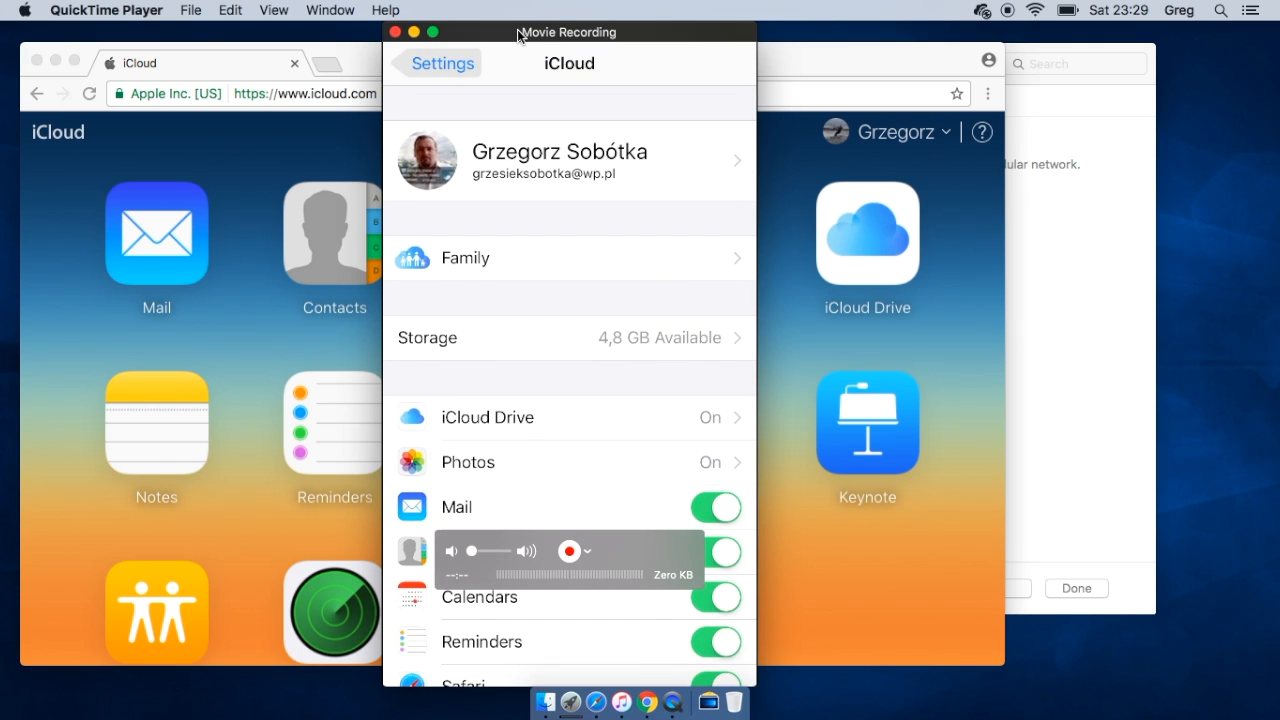
scroll(down, 3)
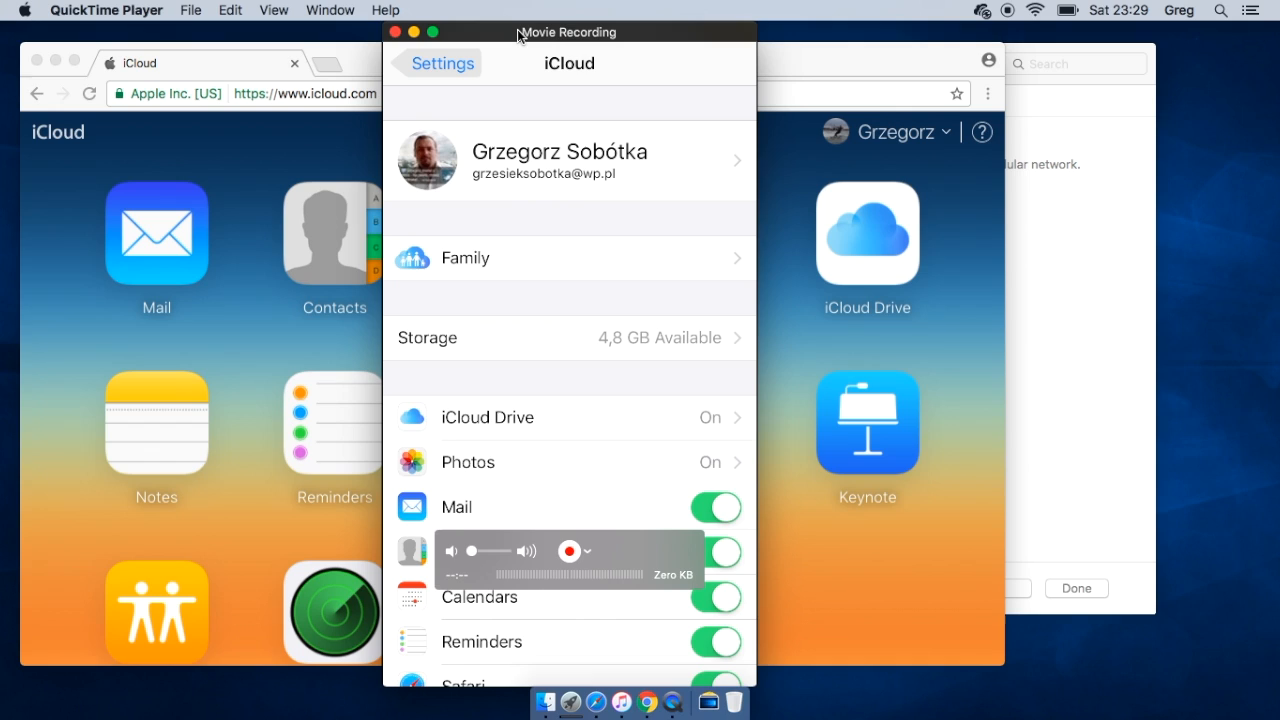
mouse_move(572, 102)
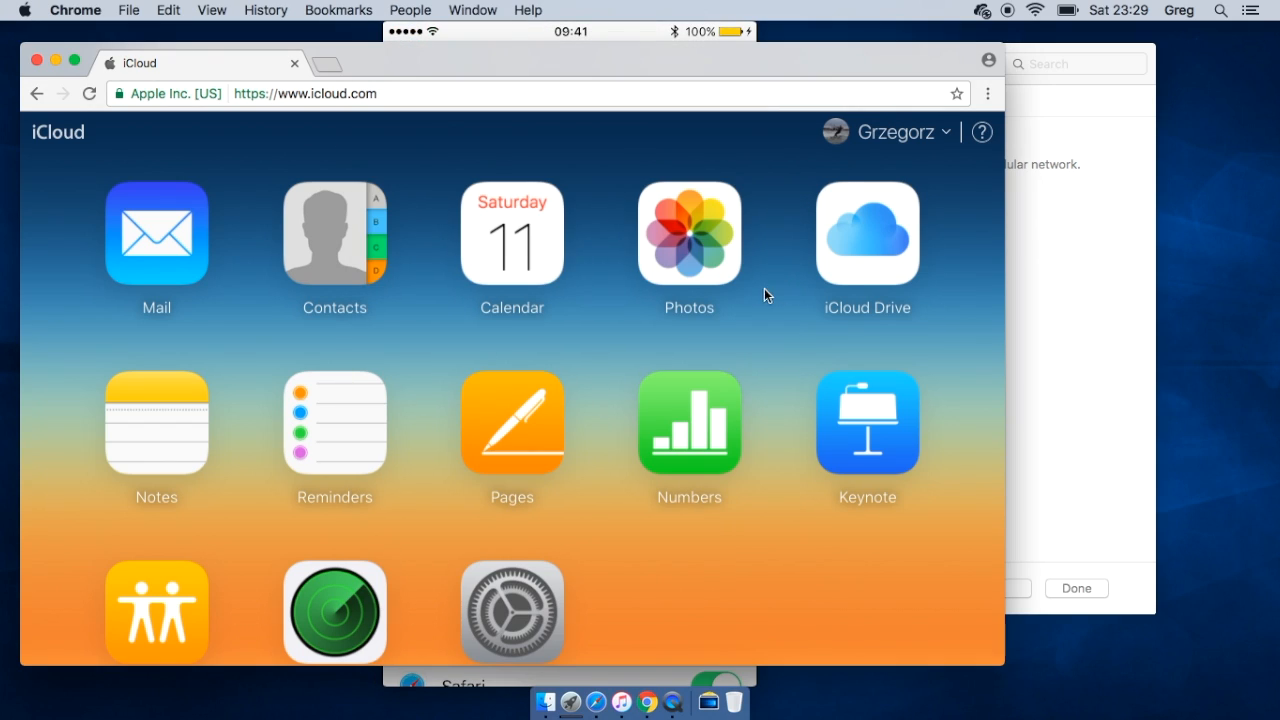
Enter iCloud.com Photos and scroll the Moments view down to the latest of 8 items
click(688, 234)
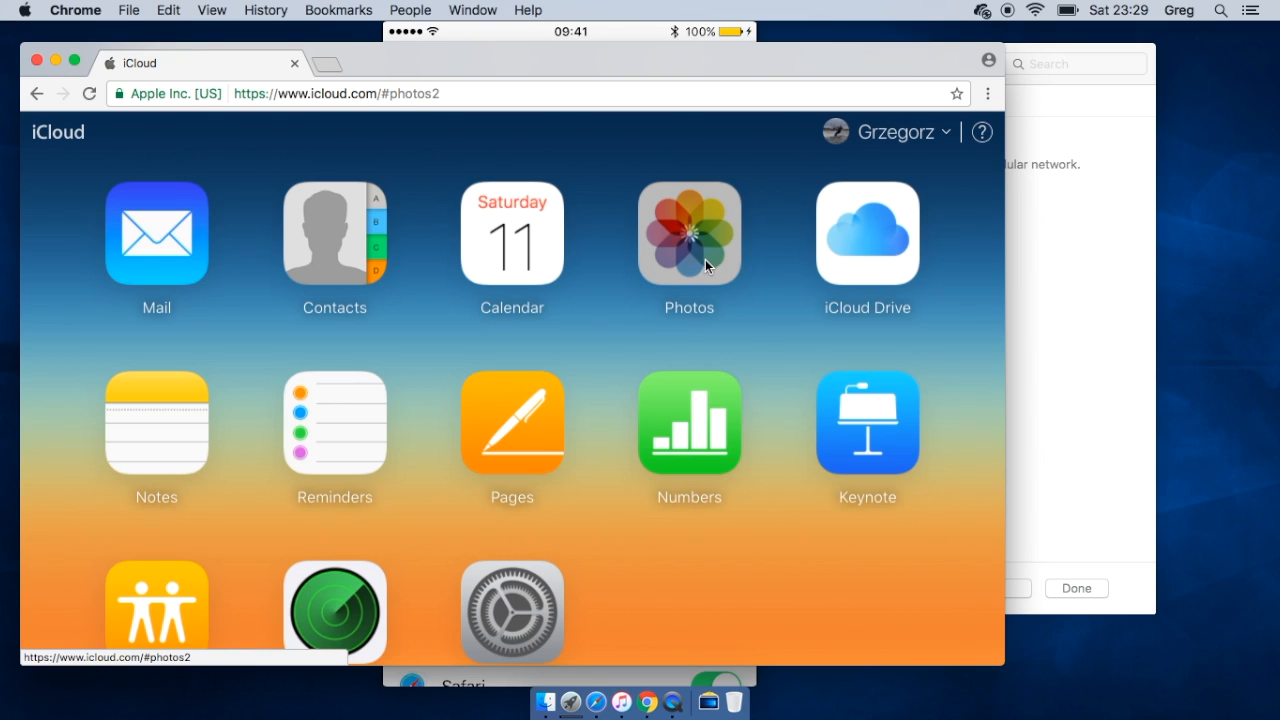
click(688, 232)
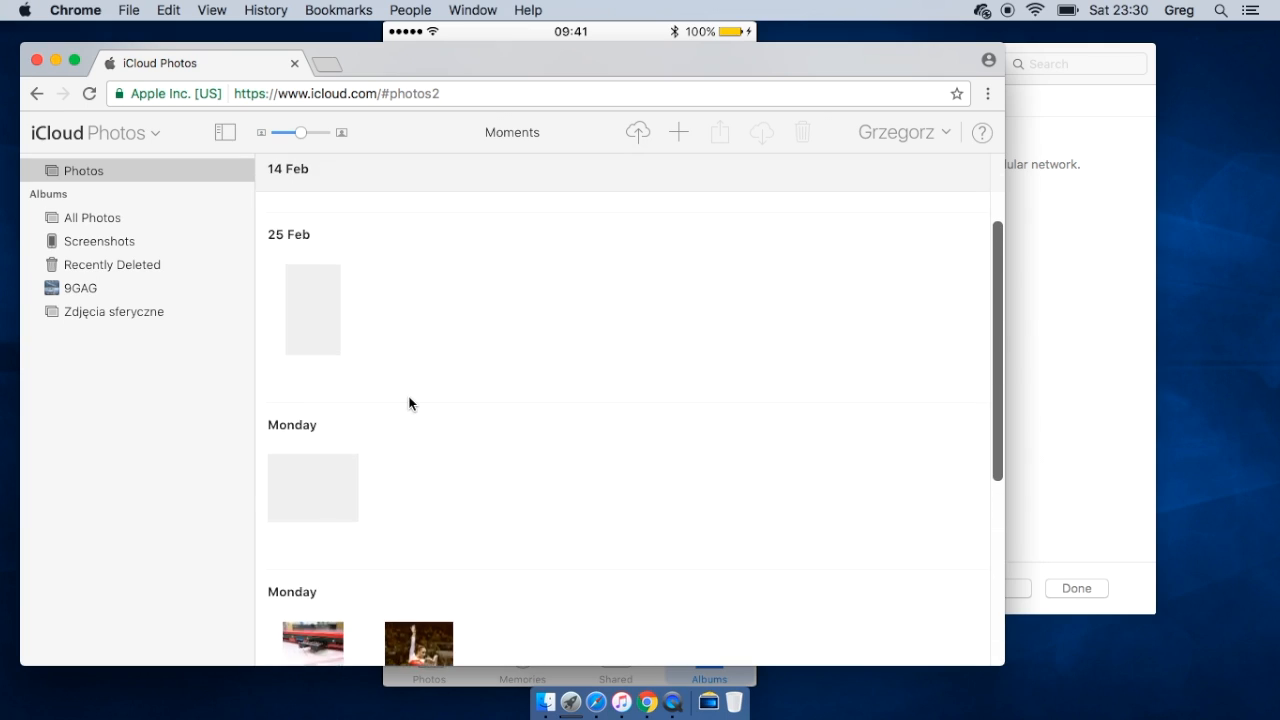
scroll(down, 3)
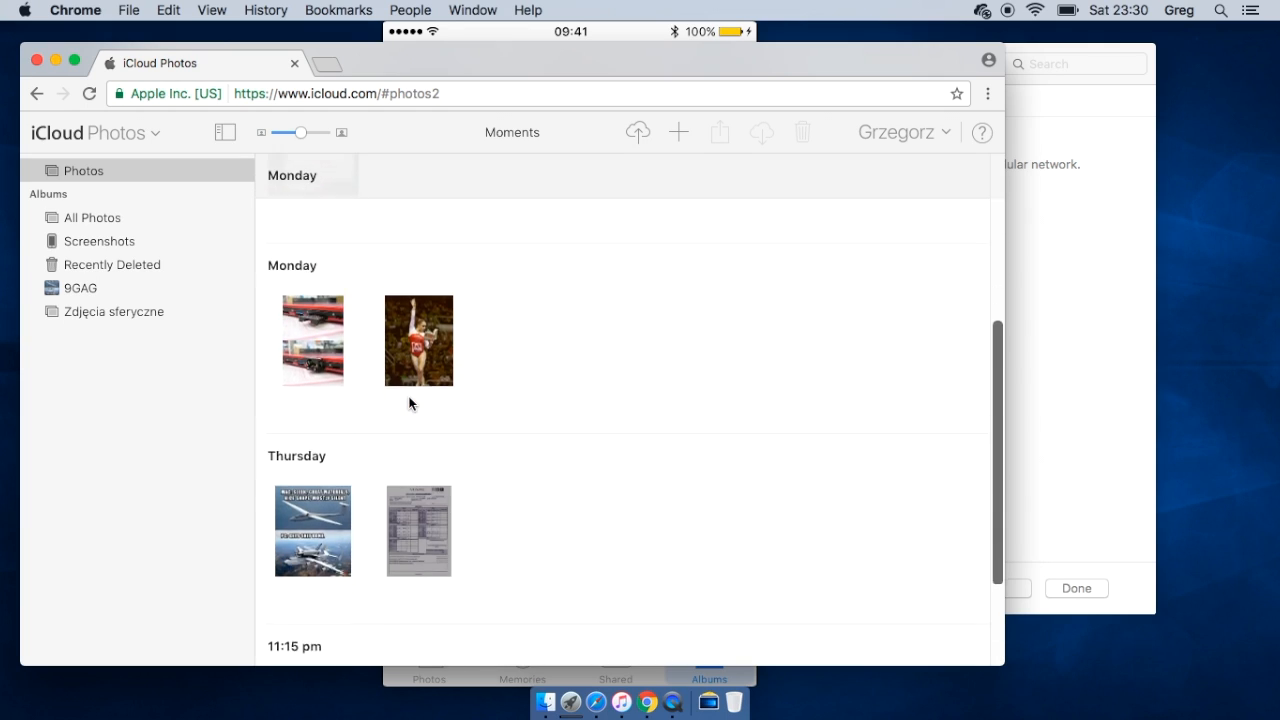
scroll(down, 3)
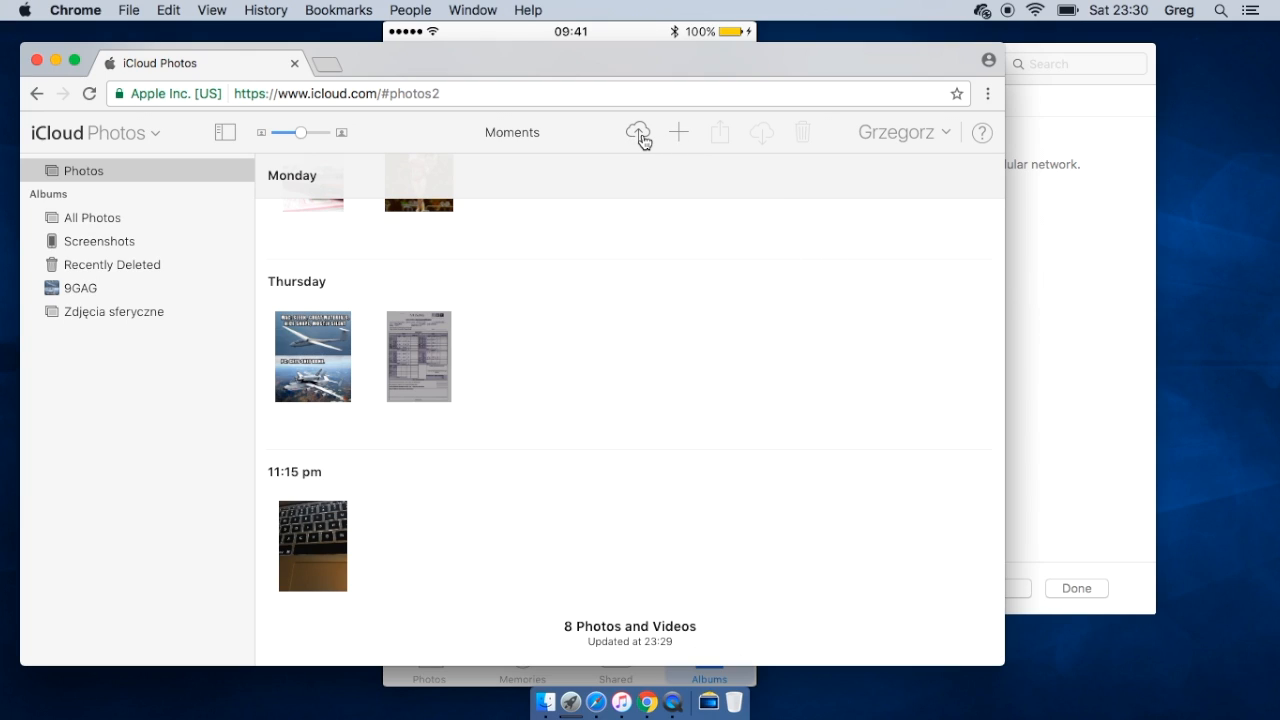
Upload the 1440x900 Windows 10 wallpaper from Downloads to iCloud Photos
click(638, 132)
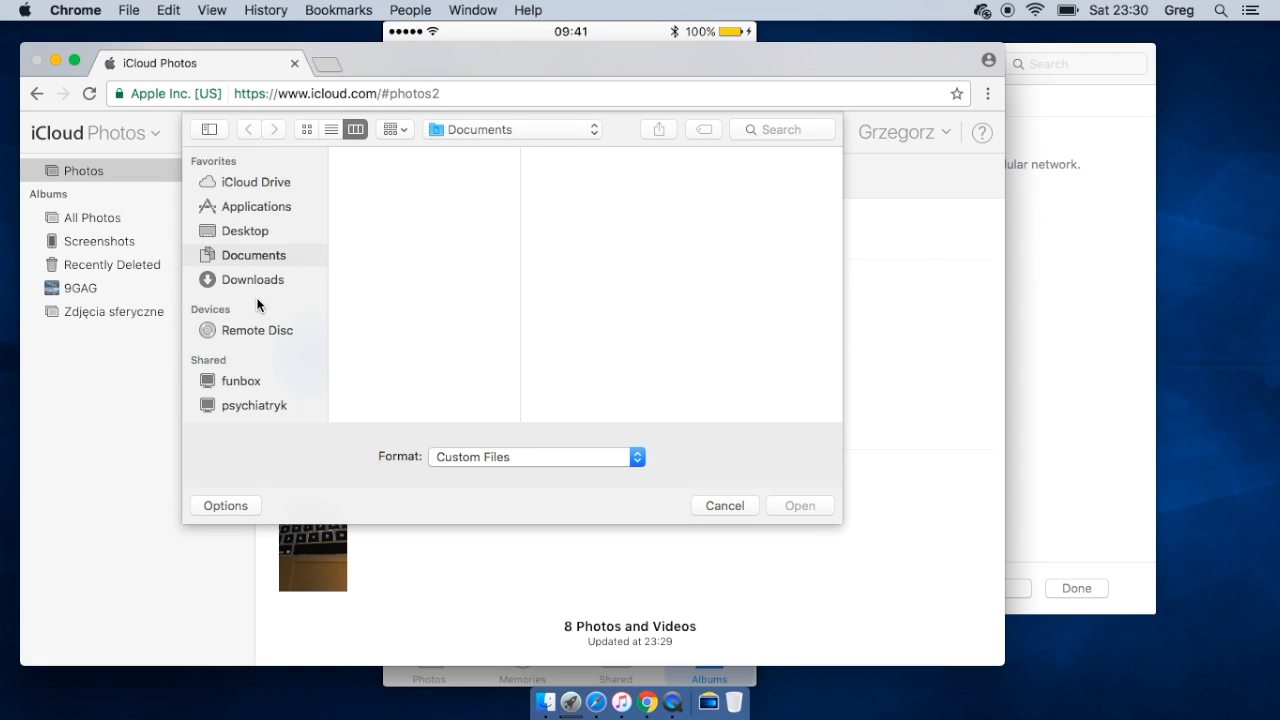
mouse_move(252, 288)
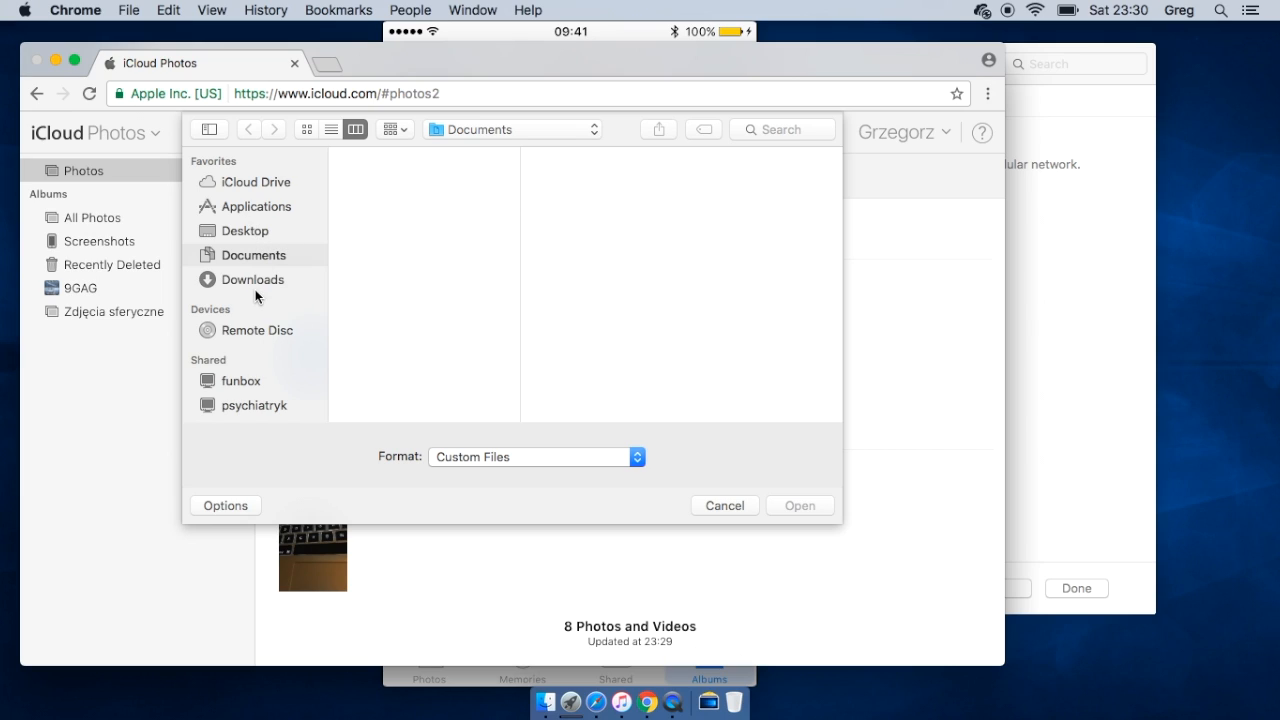
click(252, 280)
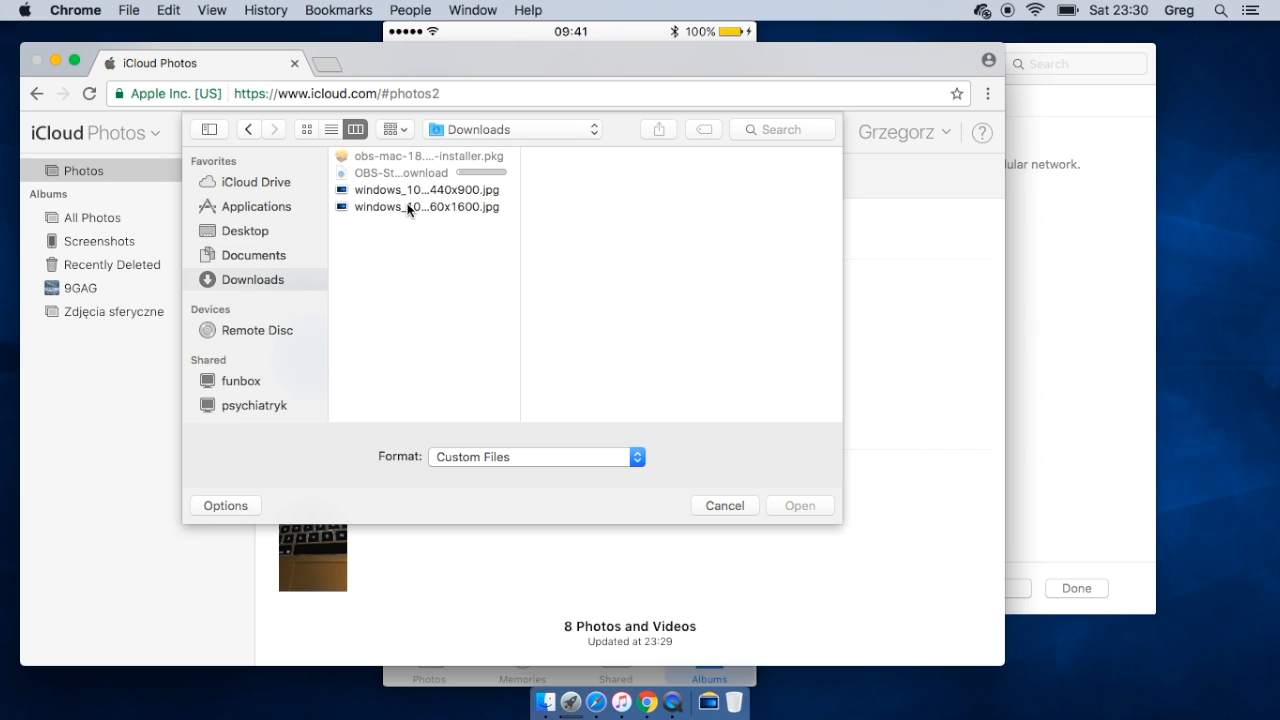
click(424, 188)
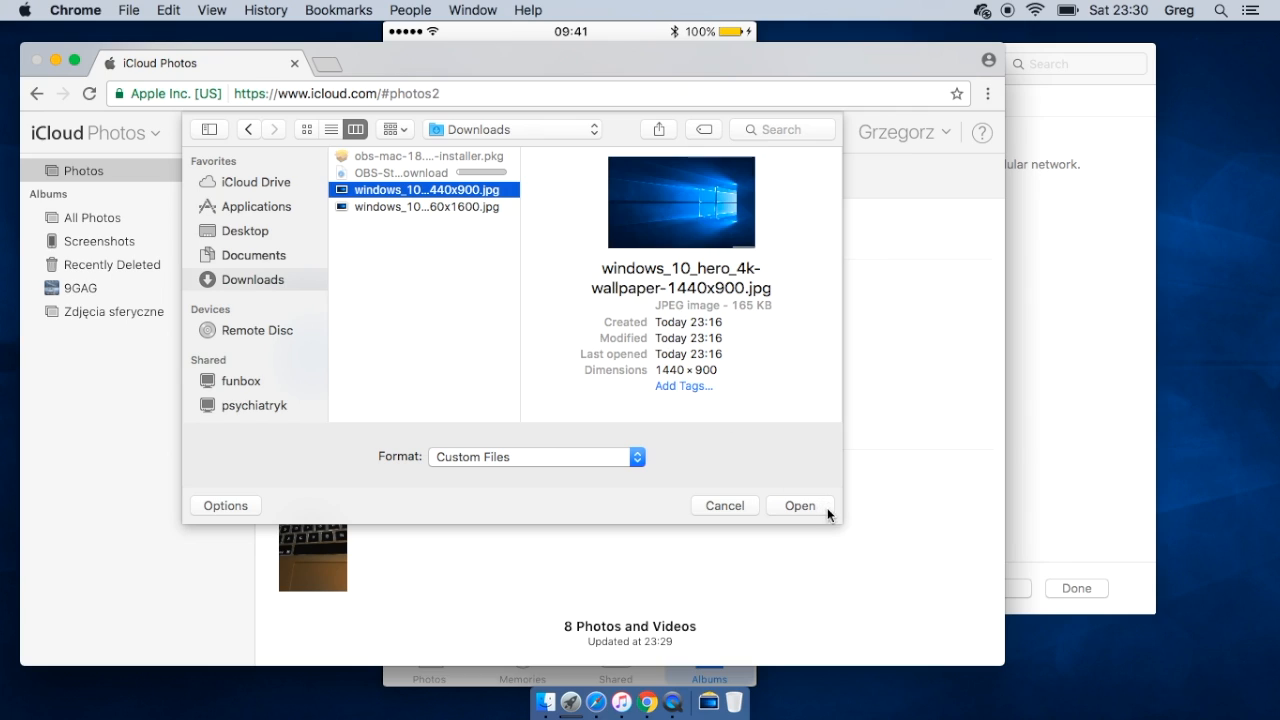
click(800, 504)
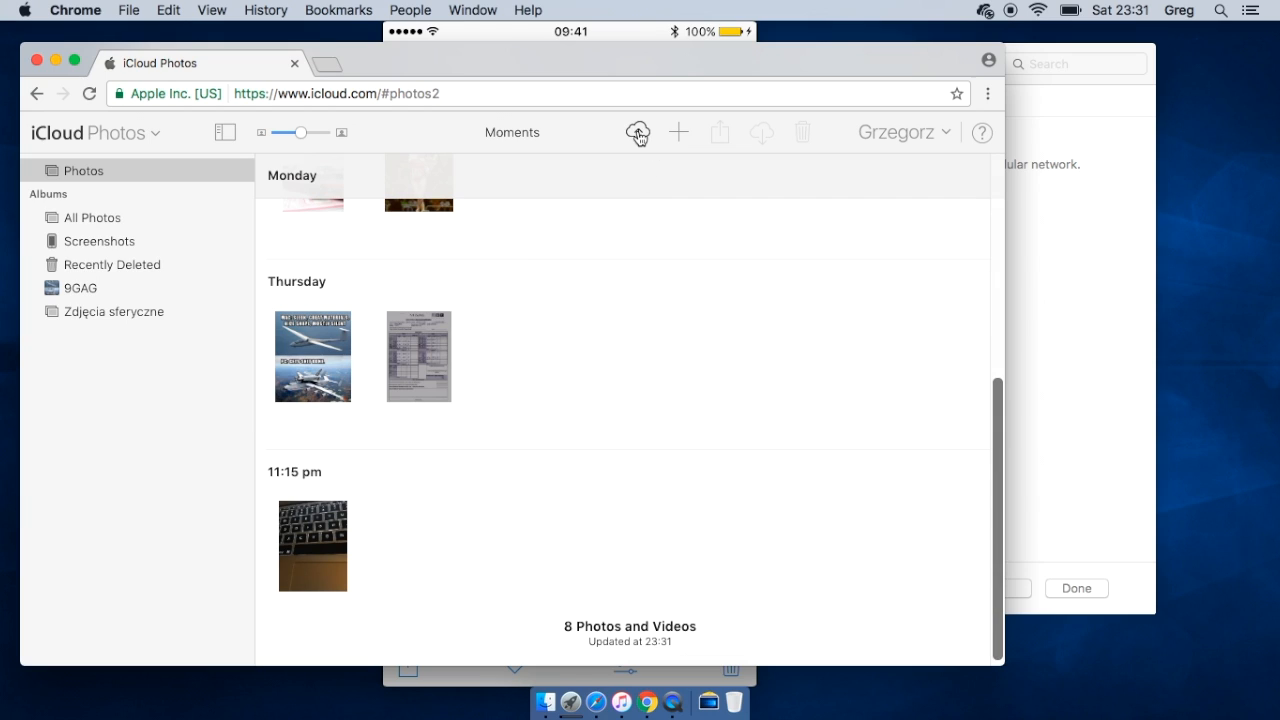
Upload both Windows 10 wallpaper images from Downloads in a second upload
click(636, 132)
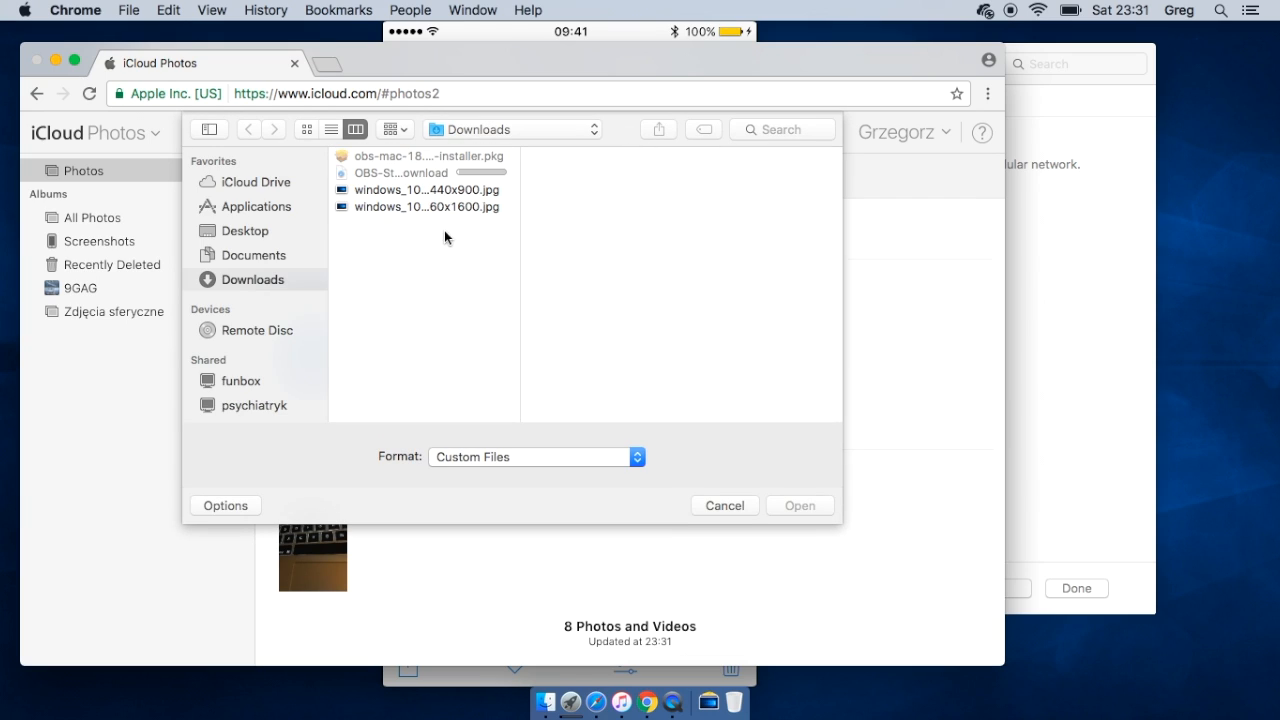
click(424, 198)
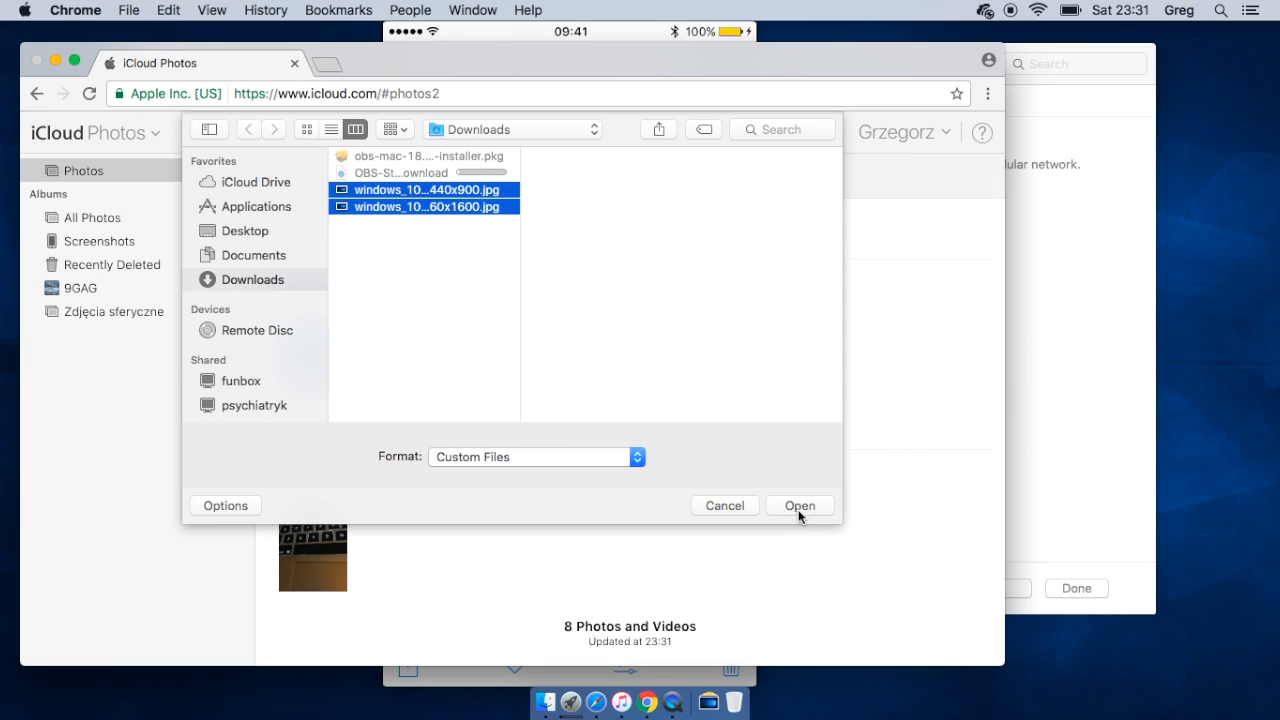
click(800, 504)
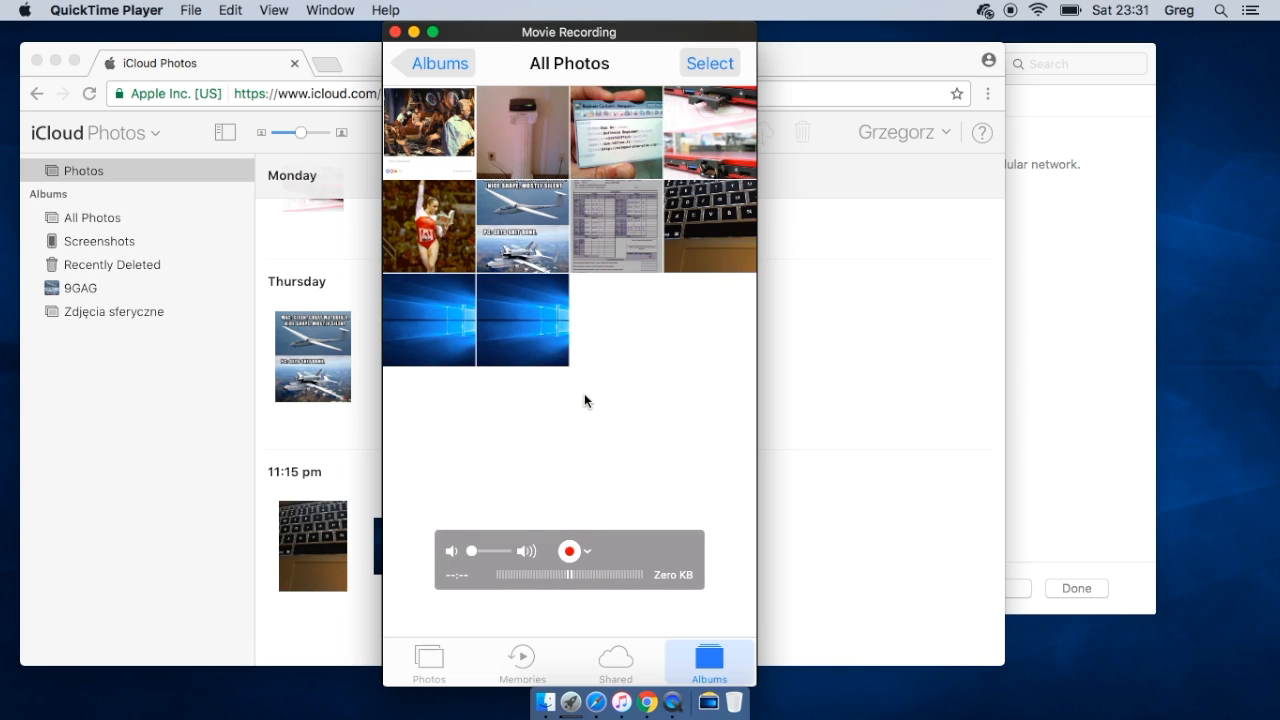
mouse_move(580, 362)
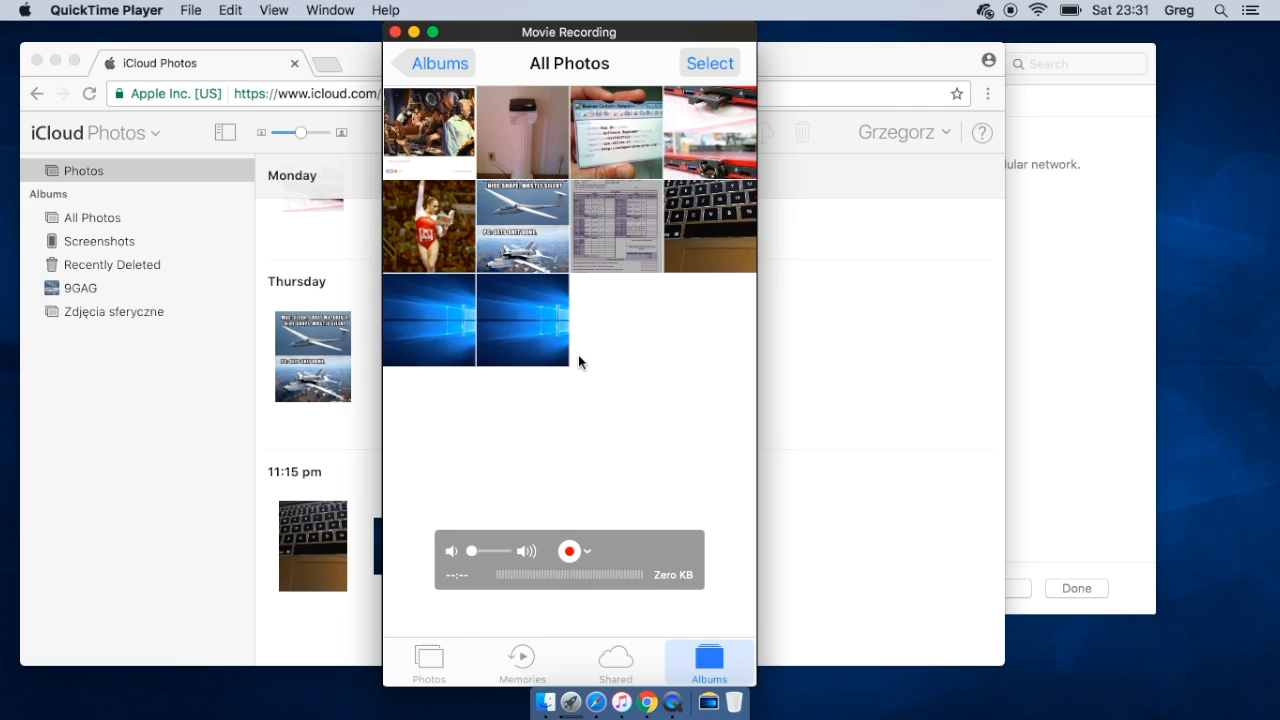
mouse_move(568, 368)
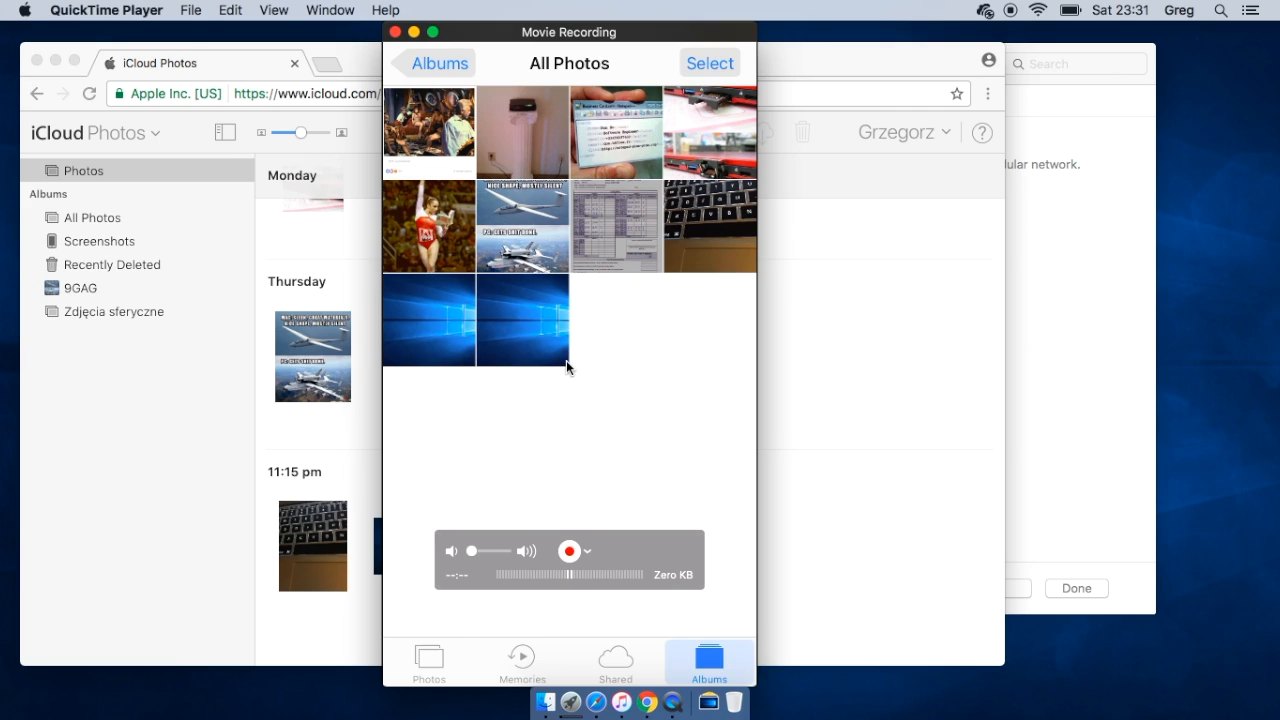
mouse_move(550, 360)
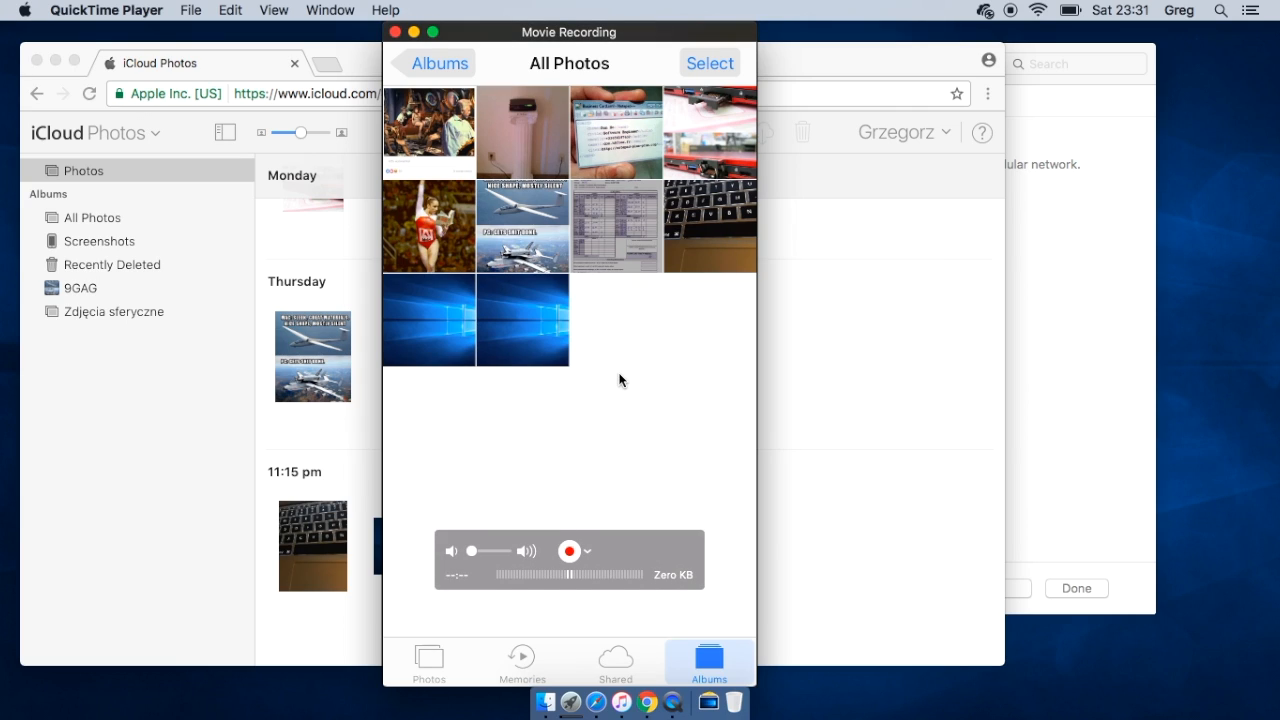
Switch the mirrored iPhone from All Photos to its iCloud settings page
click(568, 552)
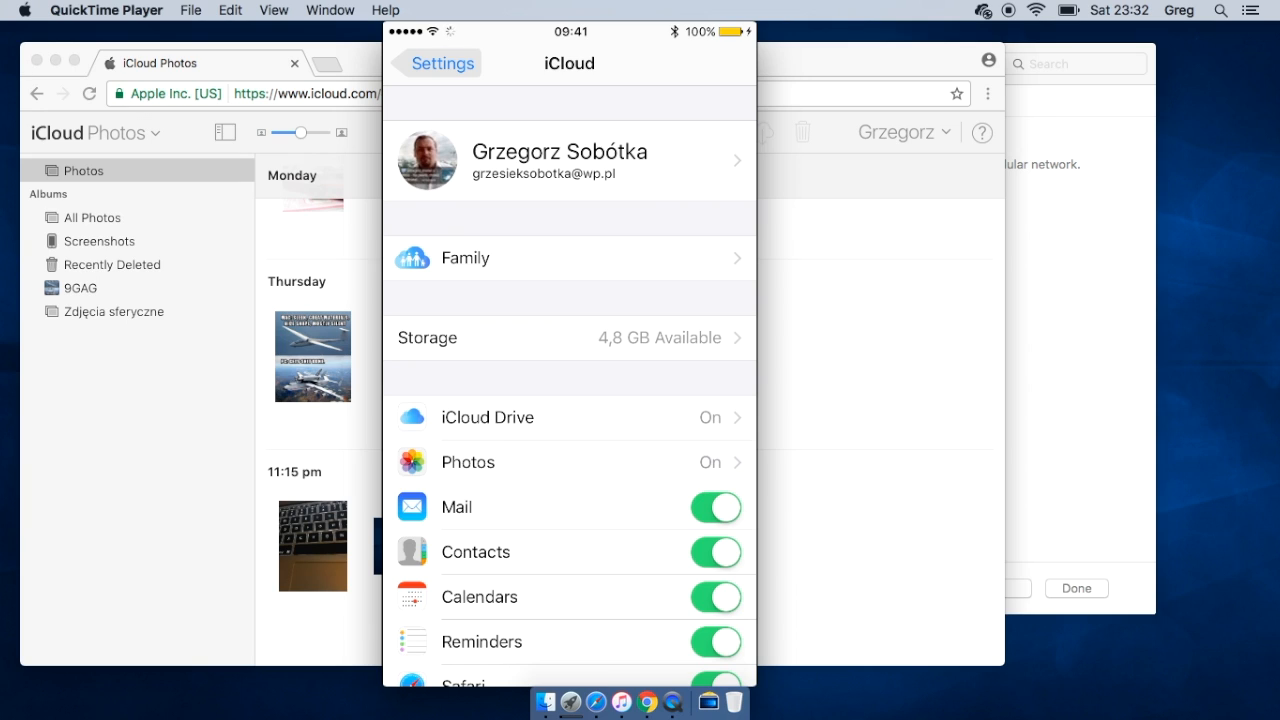
Confirm iCloud Photo Library is on in the iPhone's photo settings, then return to All Photos
click(434, 62)
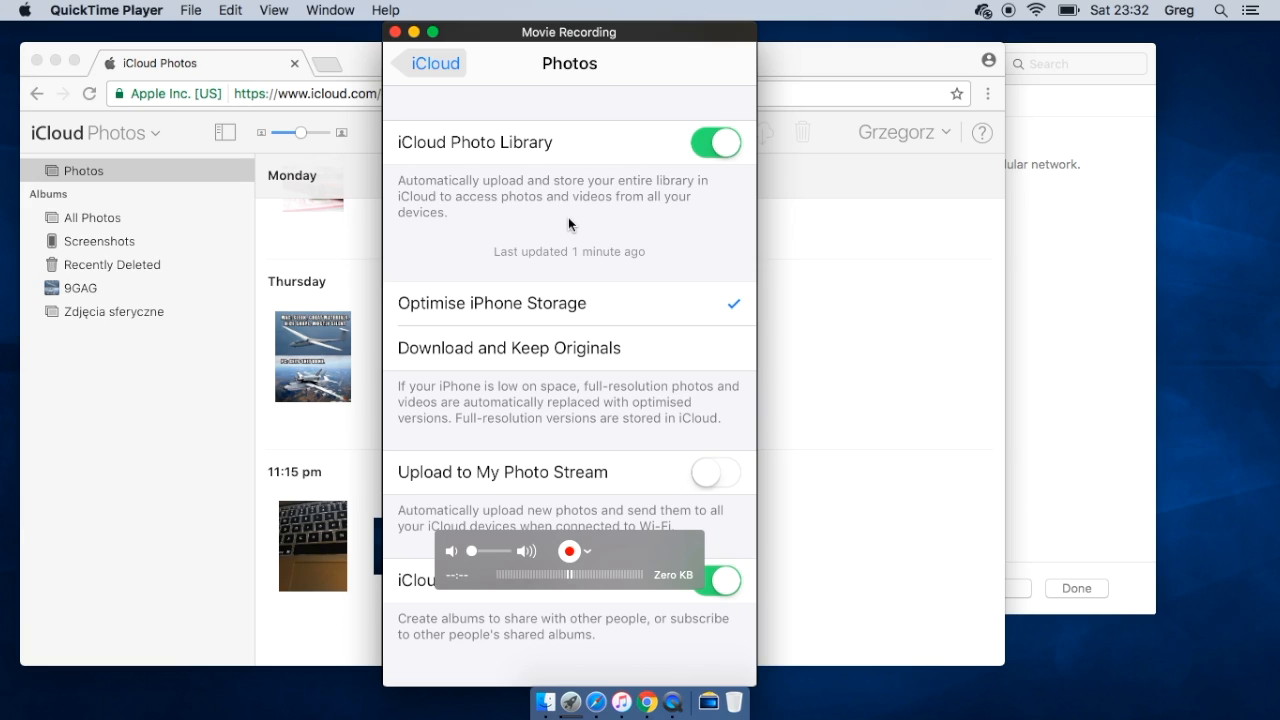
click(568, 552)
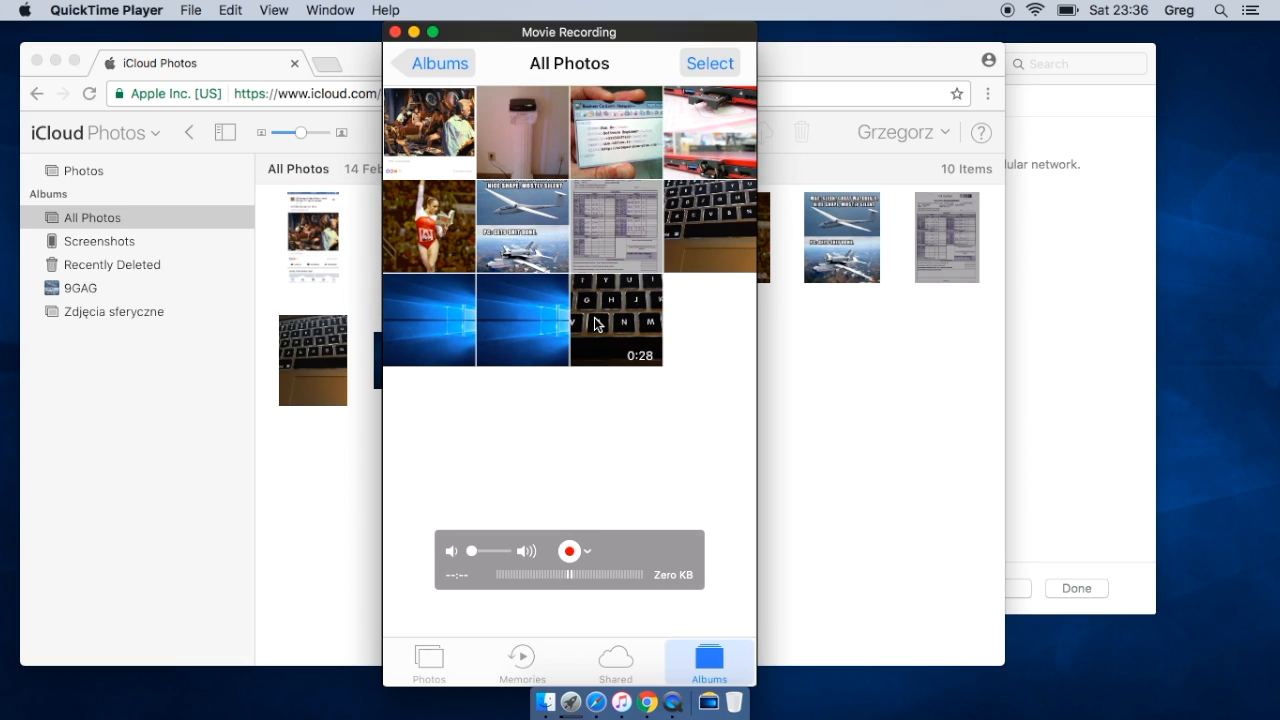
Post the three selected photos to a new shared album named 'Save space' via iCloud Photo Sharing
click(710, 224)
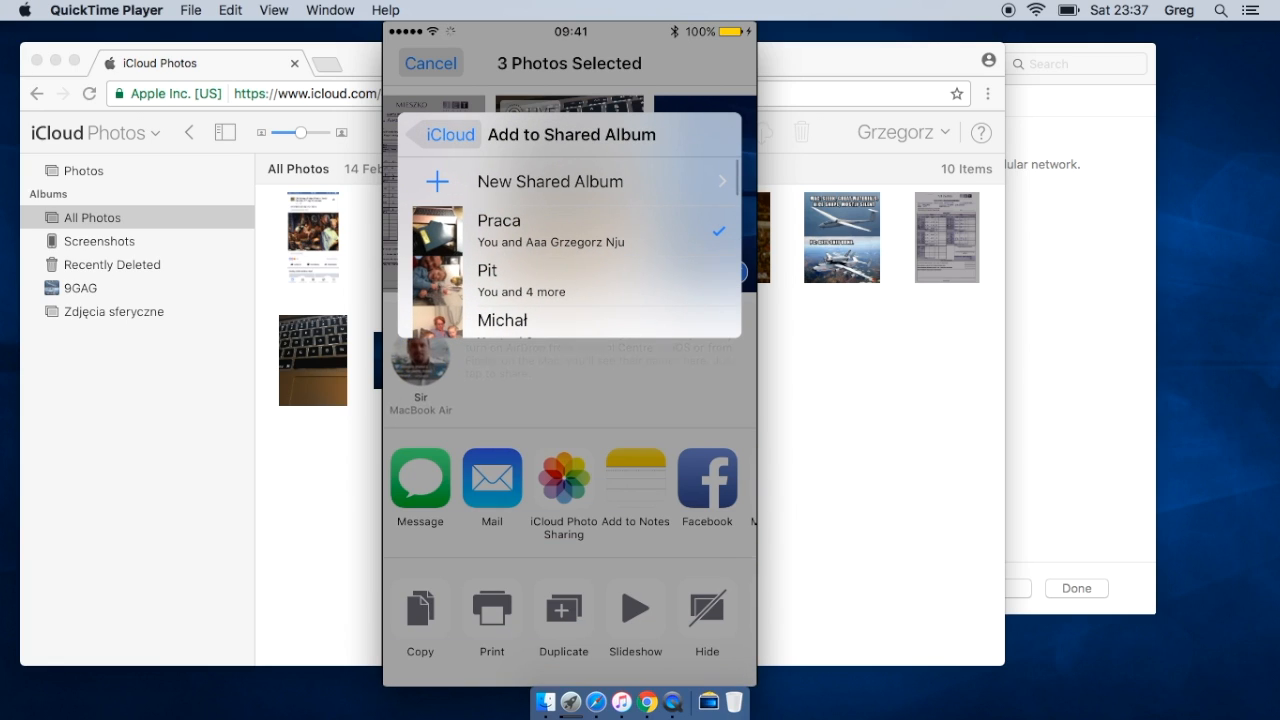
click(550, 180)
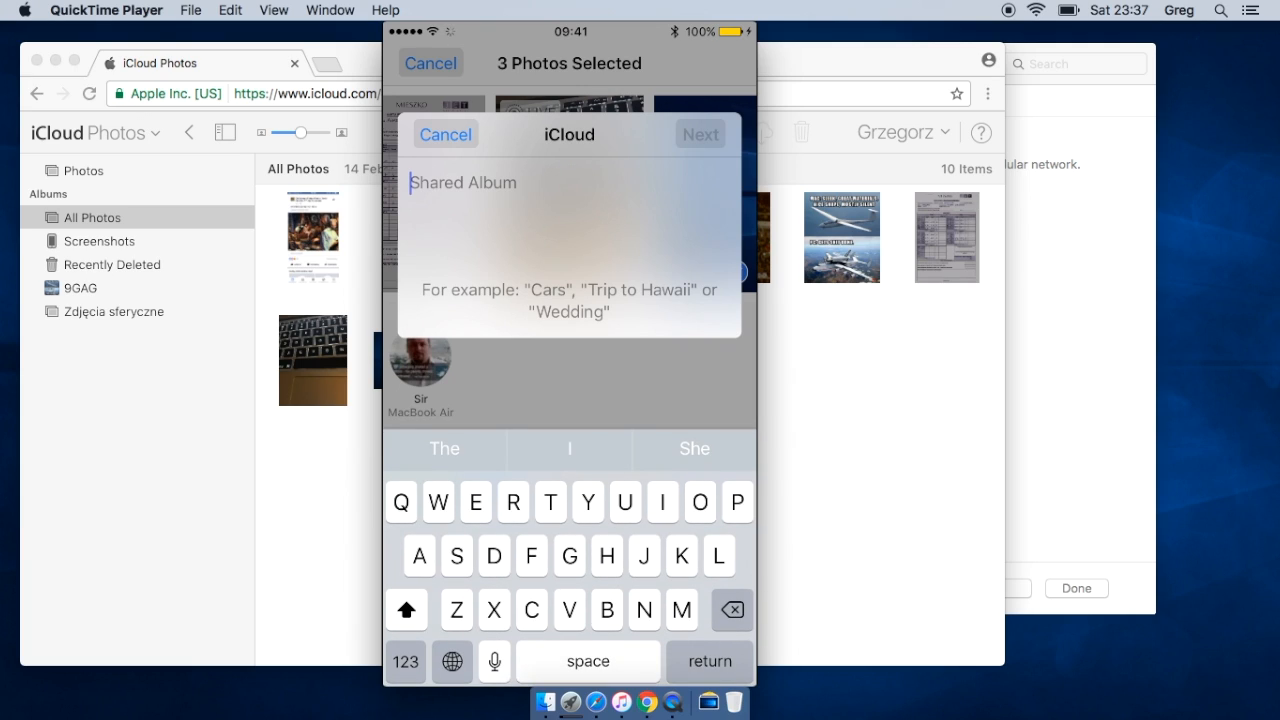
text(Se)
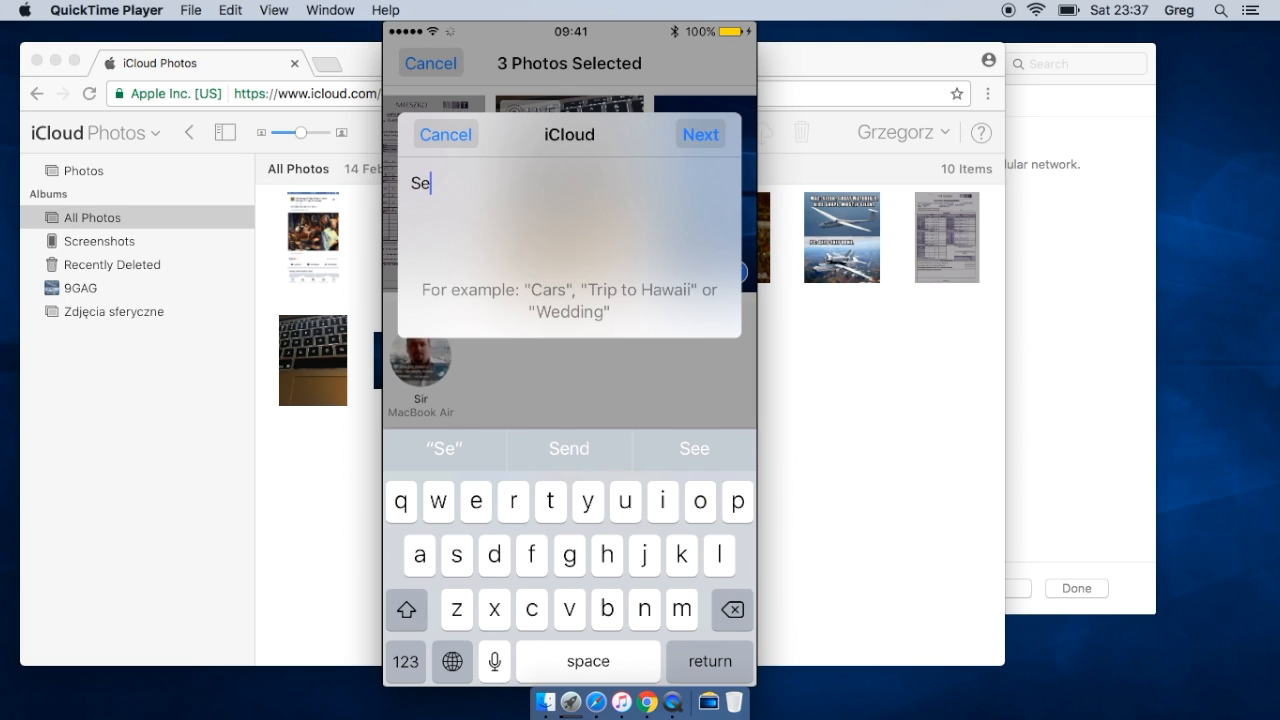
key(backspace)
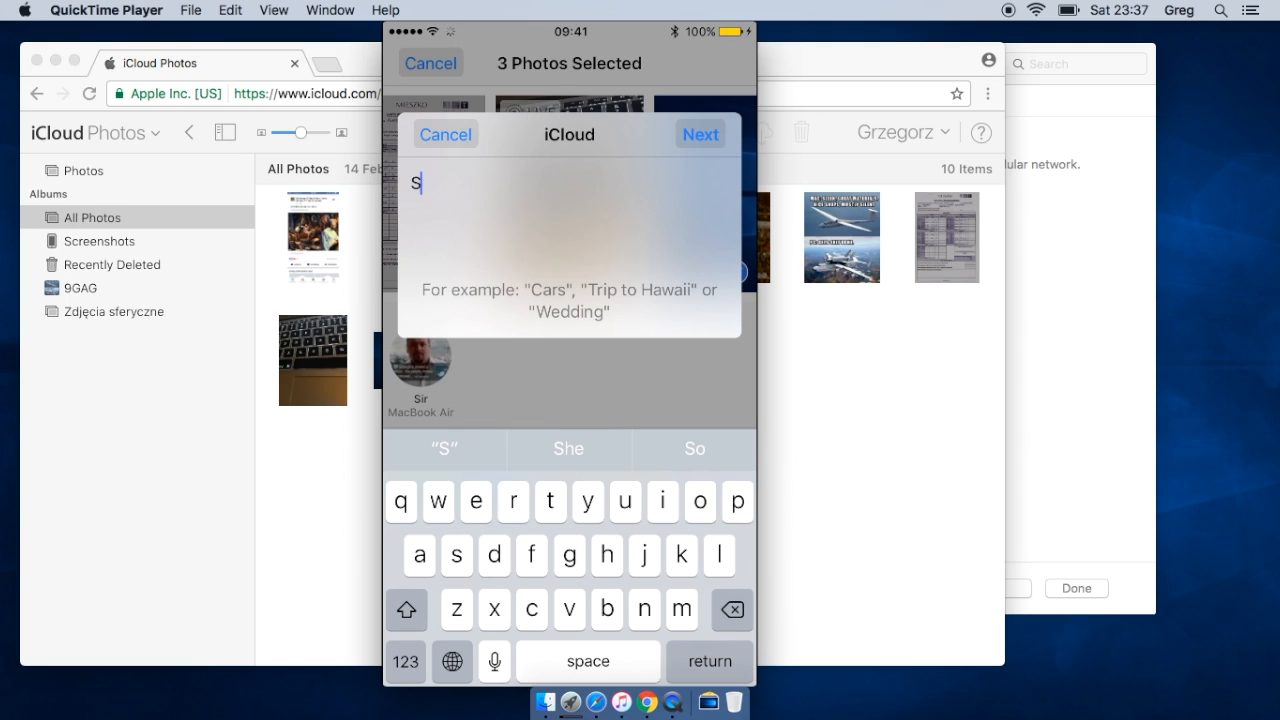
text(ave)
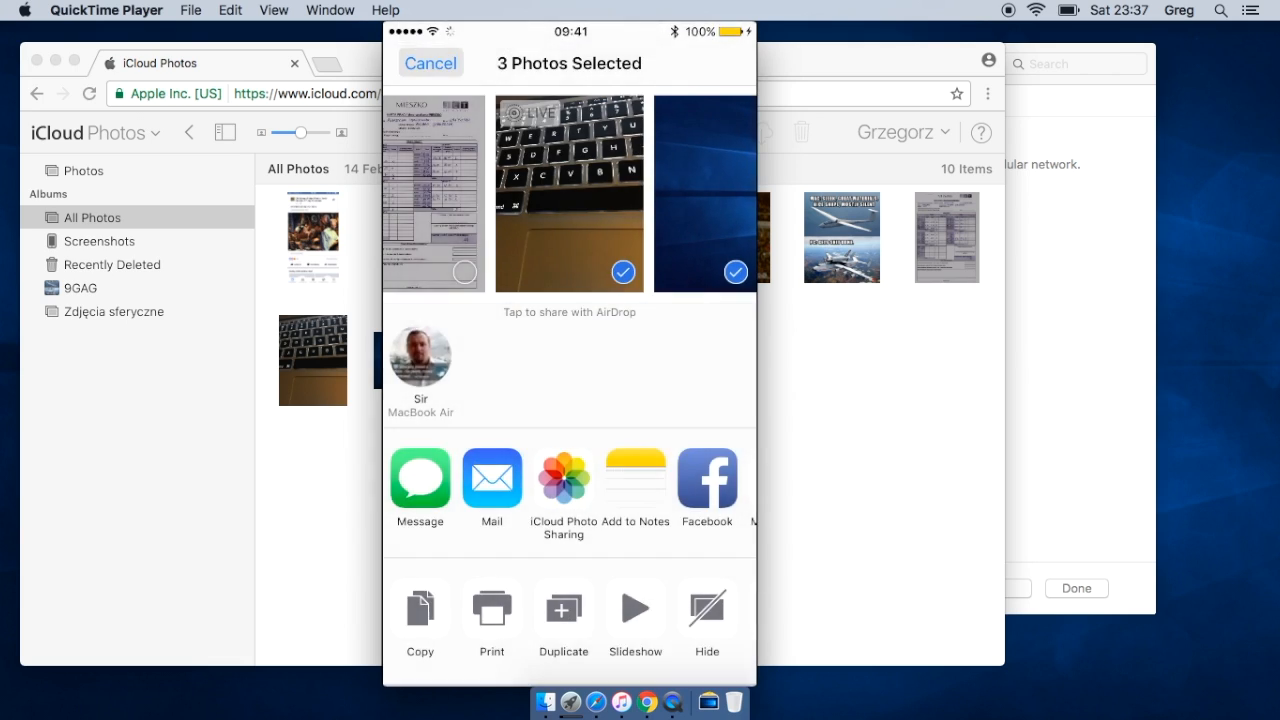
click(432, 62)
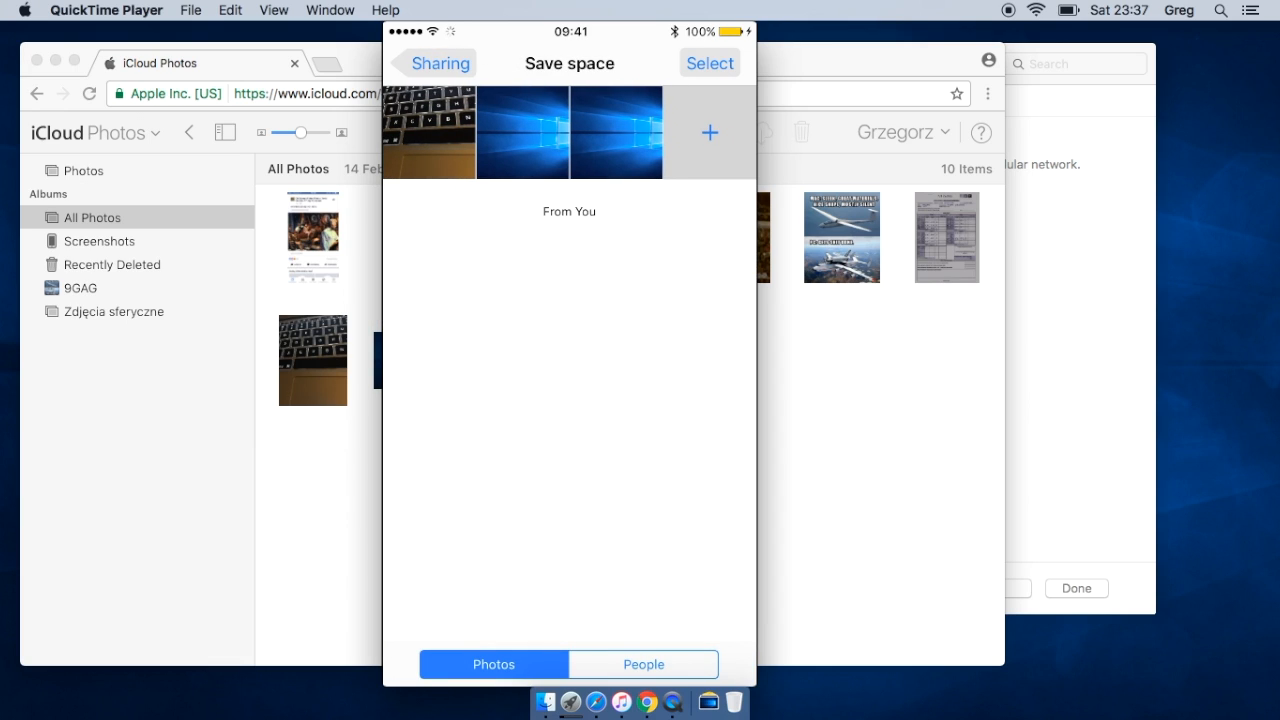
Leave the Save space shared album and return to the All Photos grid
click(520, 132)
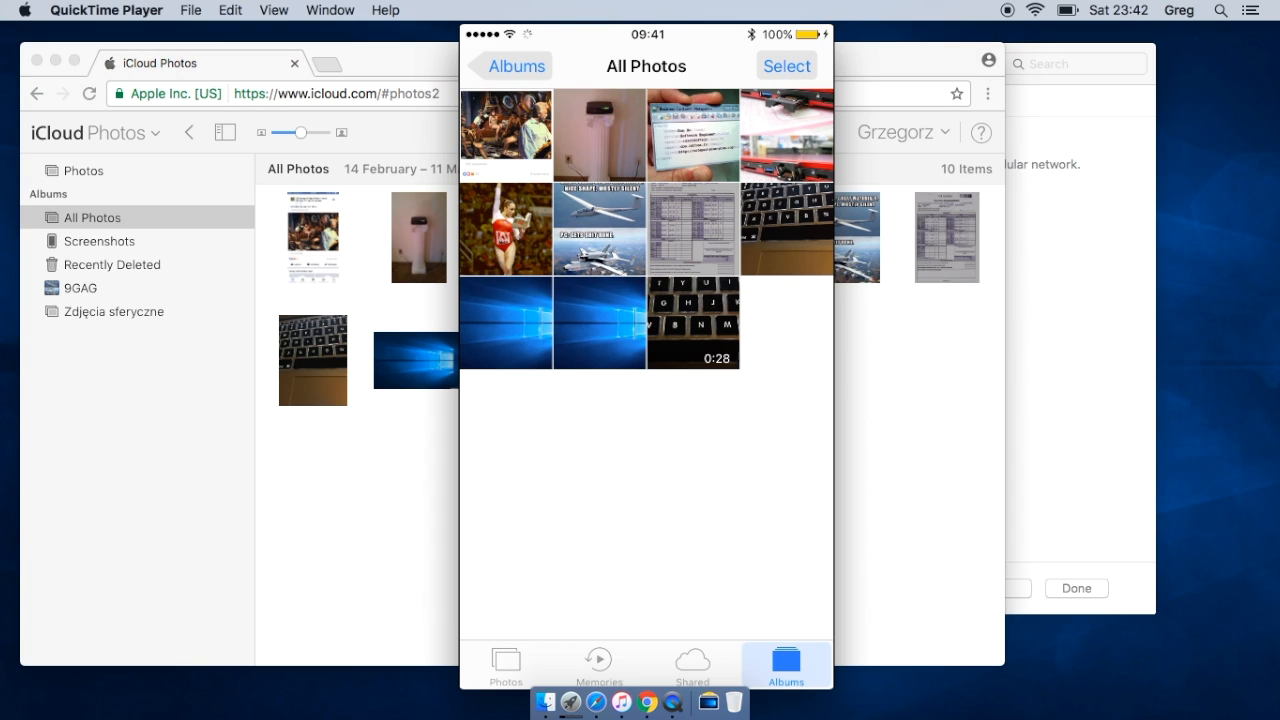
Delete the three shared photos from the library, confirming Delete 3 Photos
click(600, 324)
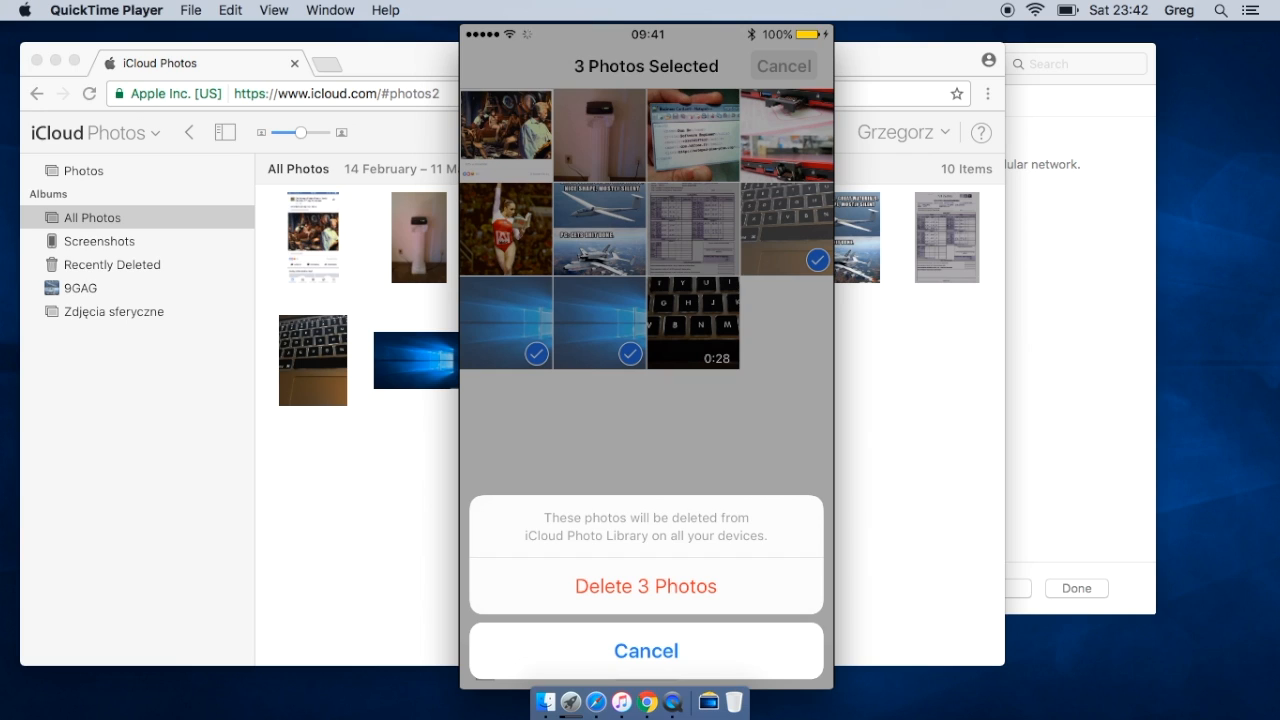
click(644, 650)
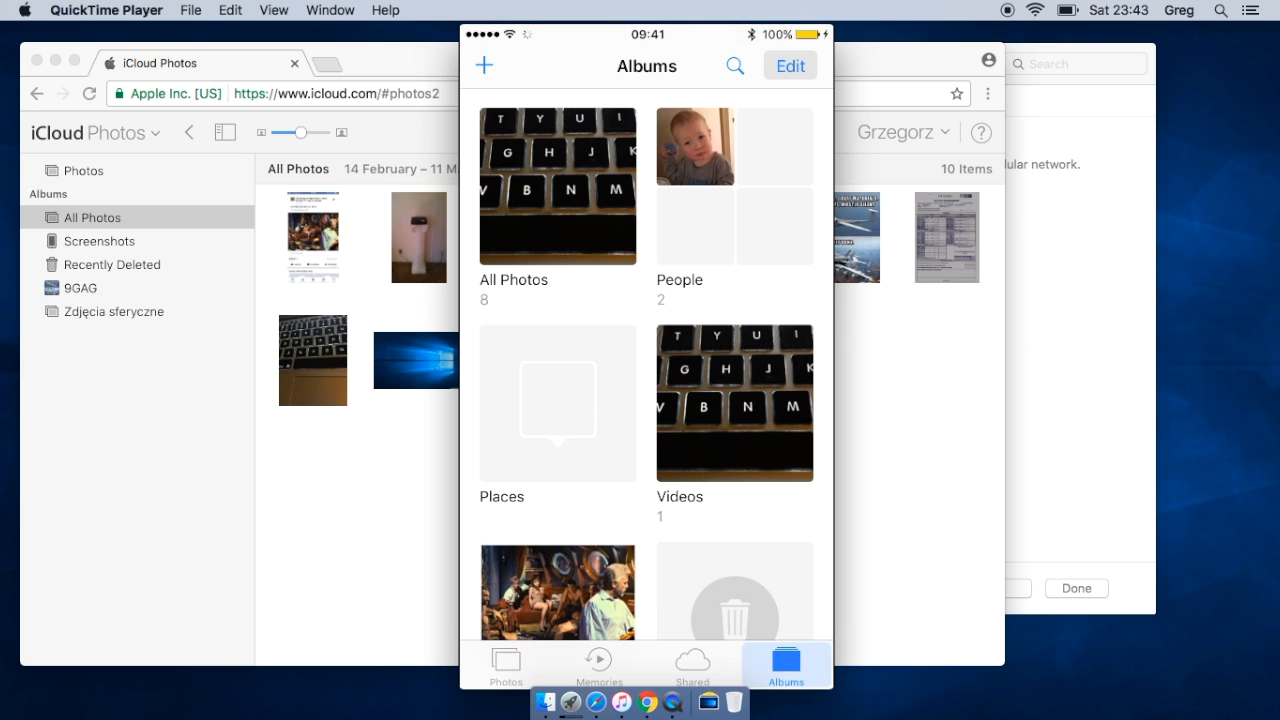
click(692, 664)
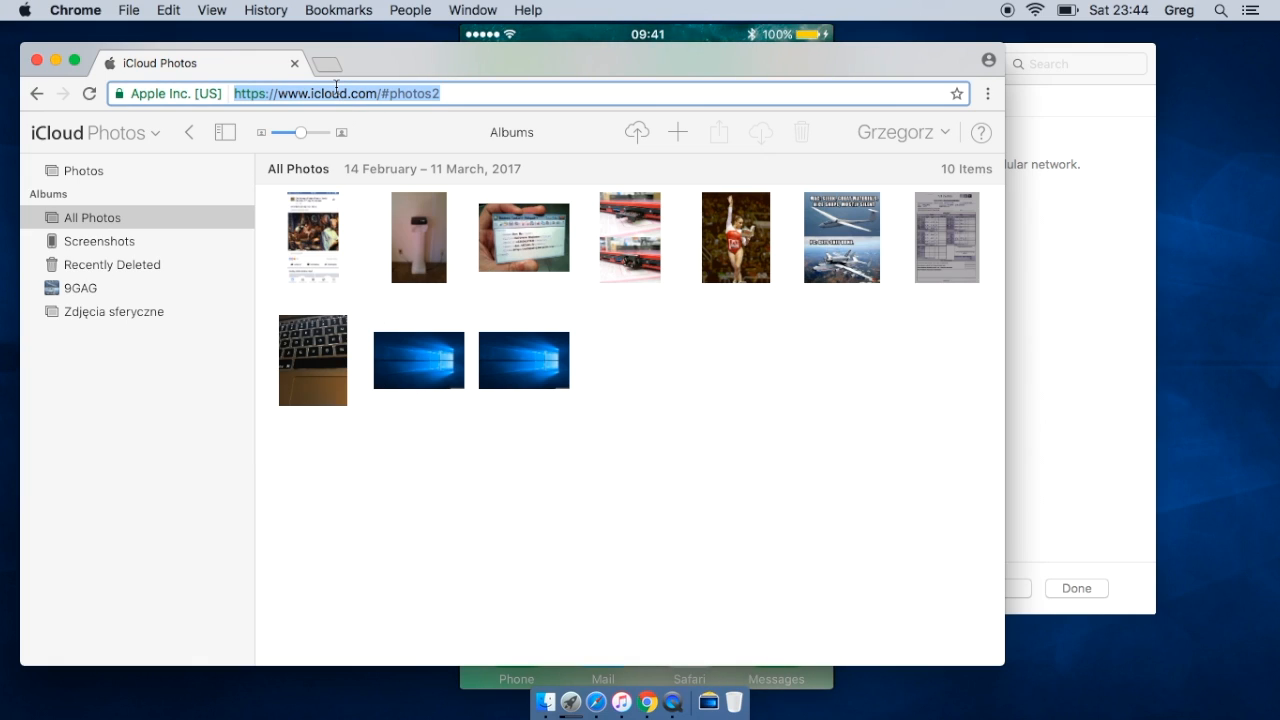
Reload icloud.com in Chrome and reopen the Photos library showing 10 items
text(icloud.com)
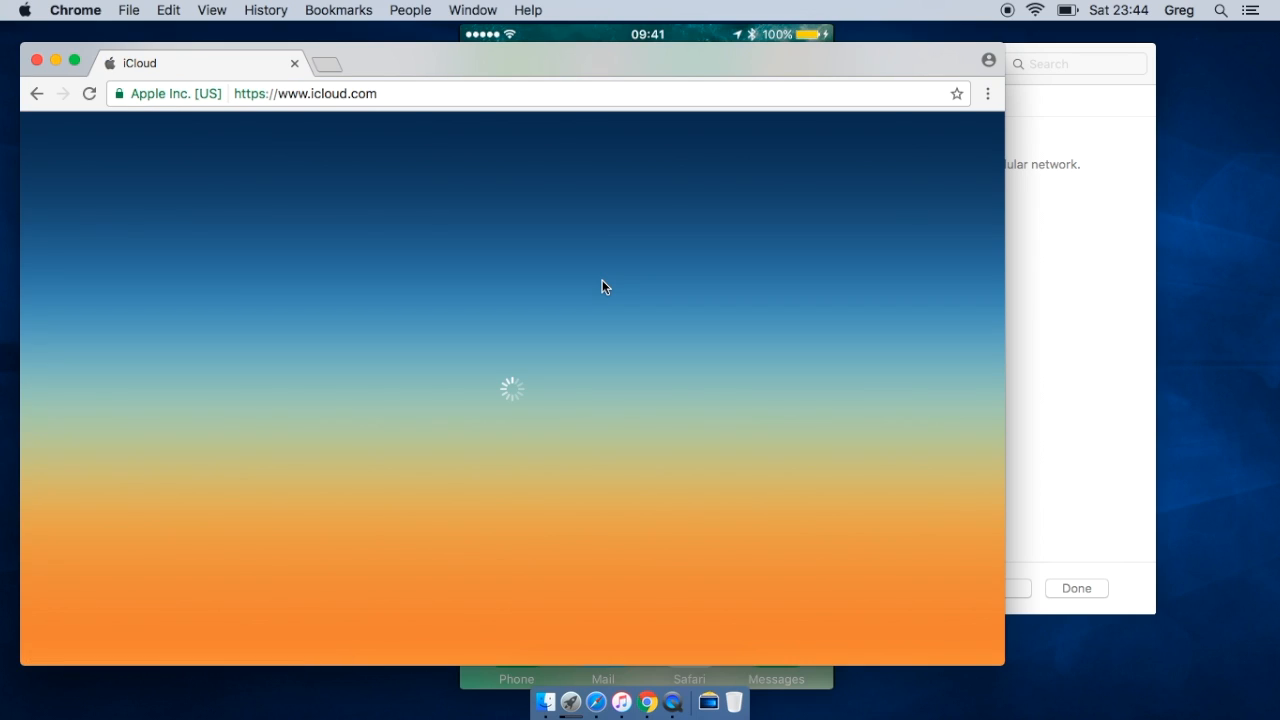
mouse_move(716, 362)
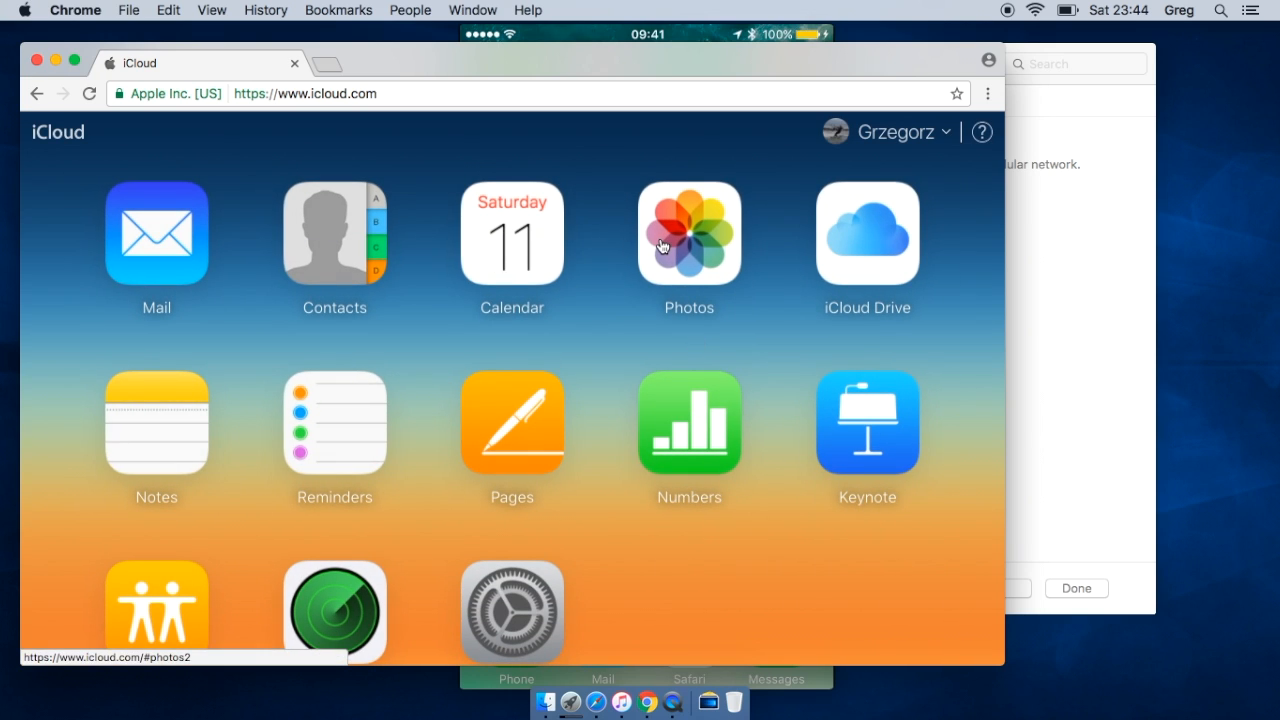
click(688, 234)
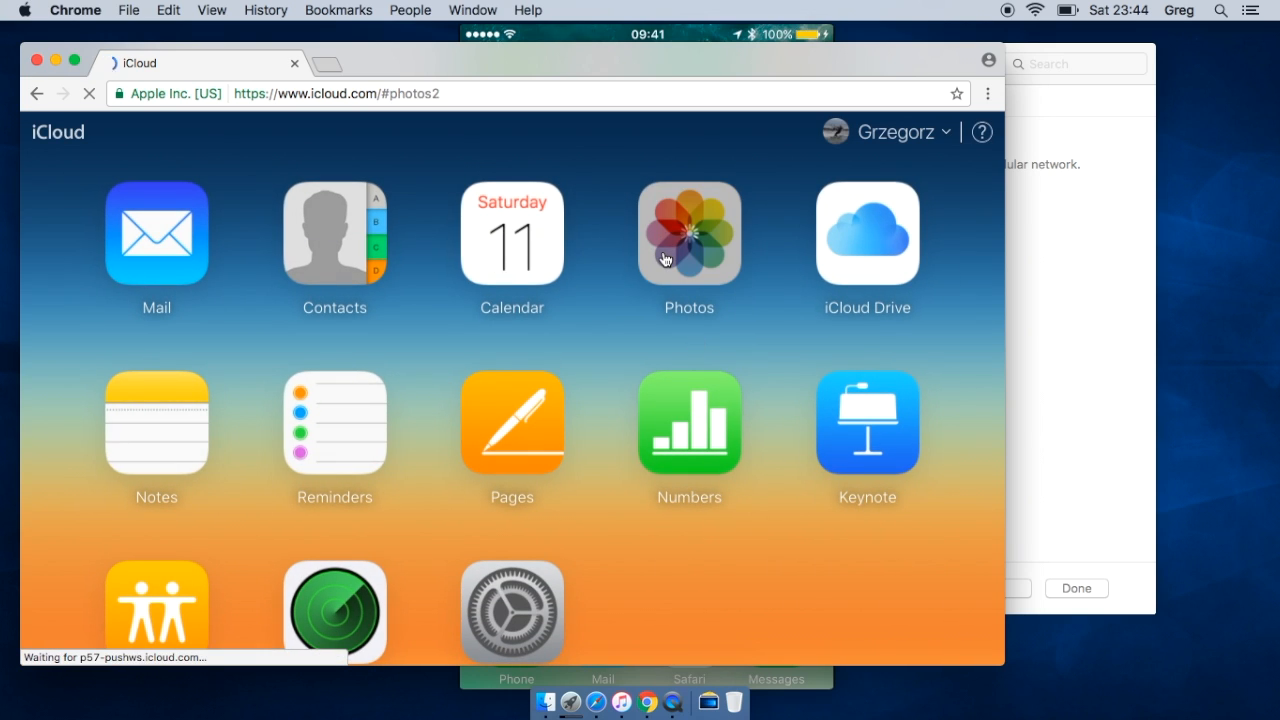
mouse_move(608, 132)
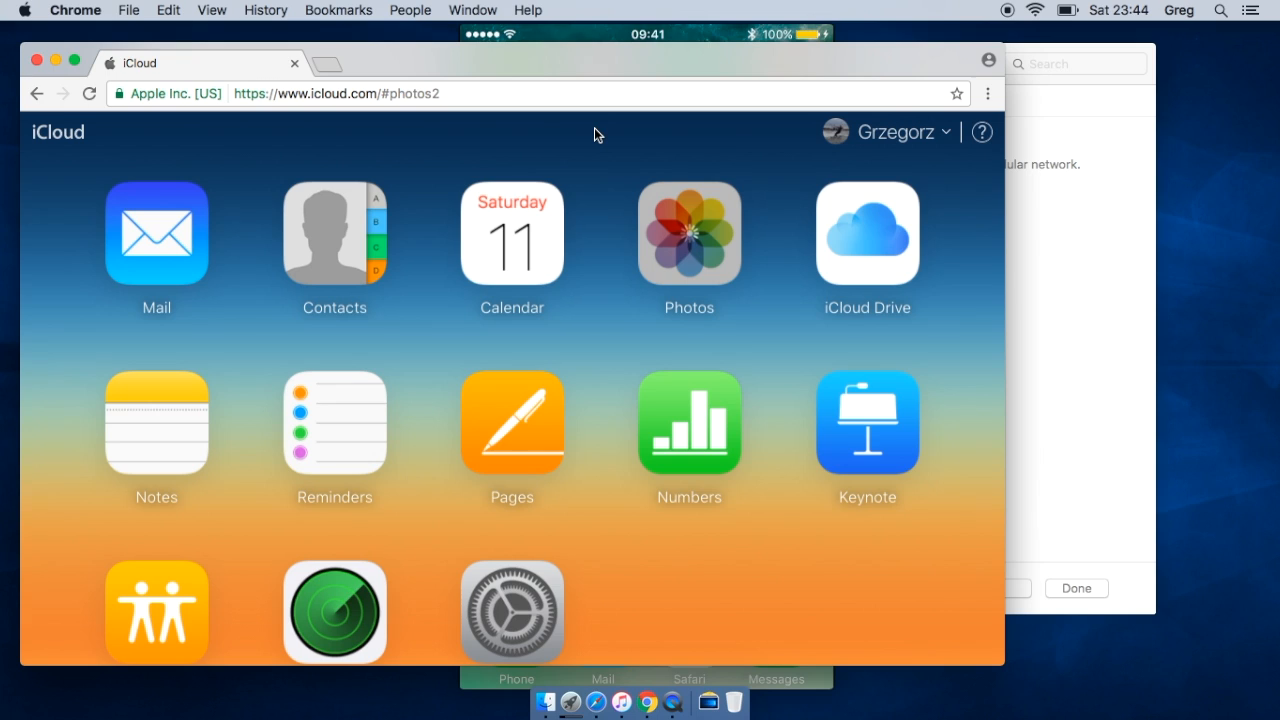
click(688, 234)
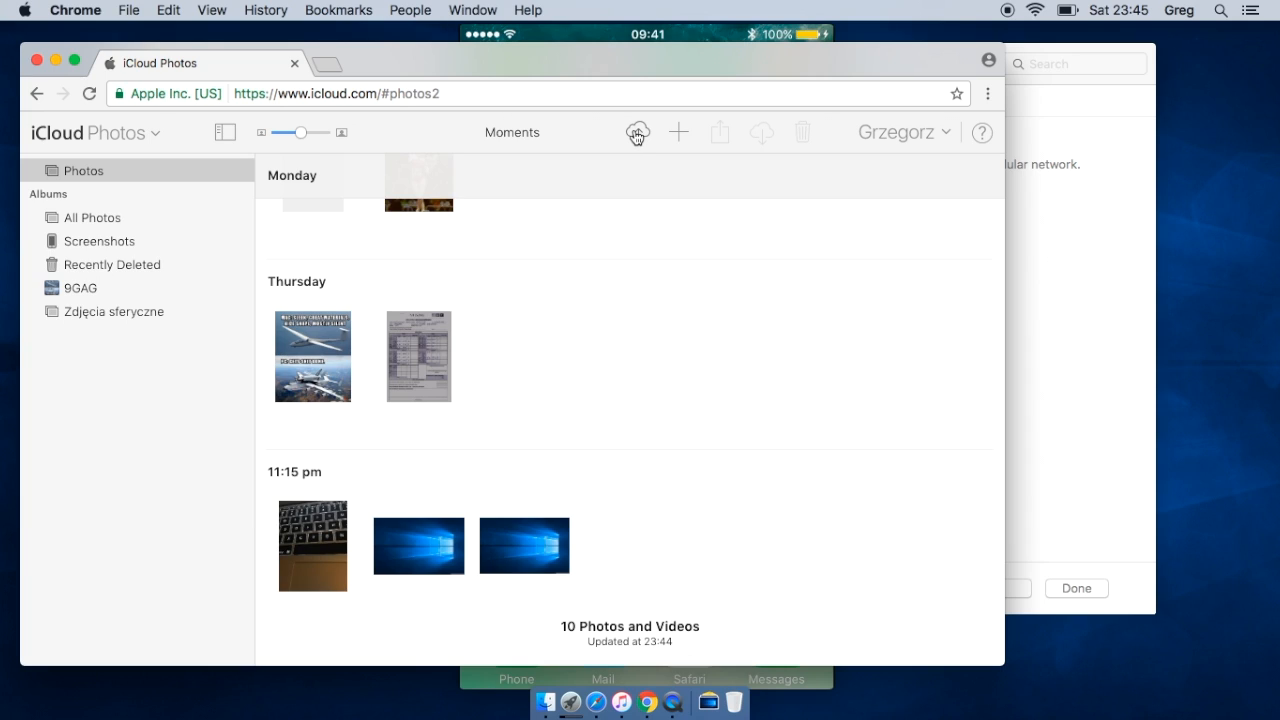
mouse_move(636, 132)
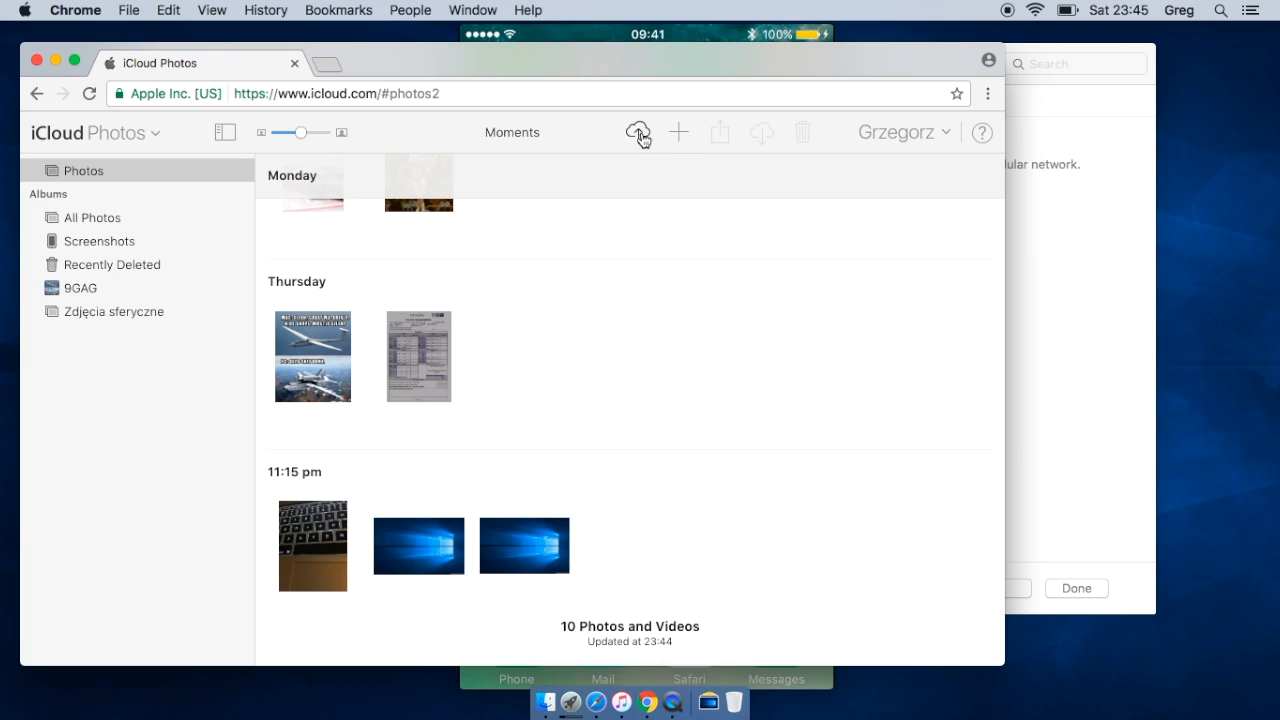
Upload windows_10_hero_4k-wallpaper-1440x900.jpg from Downloads; it is refused as a duplicate
click(640, 132)
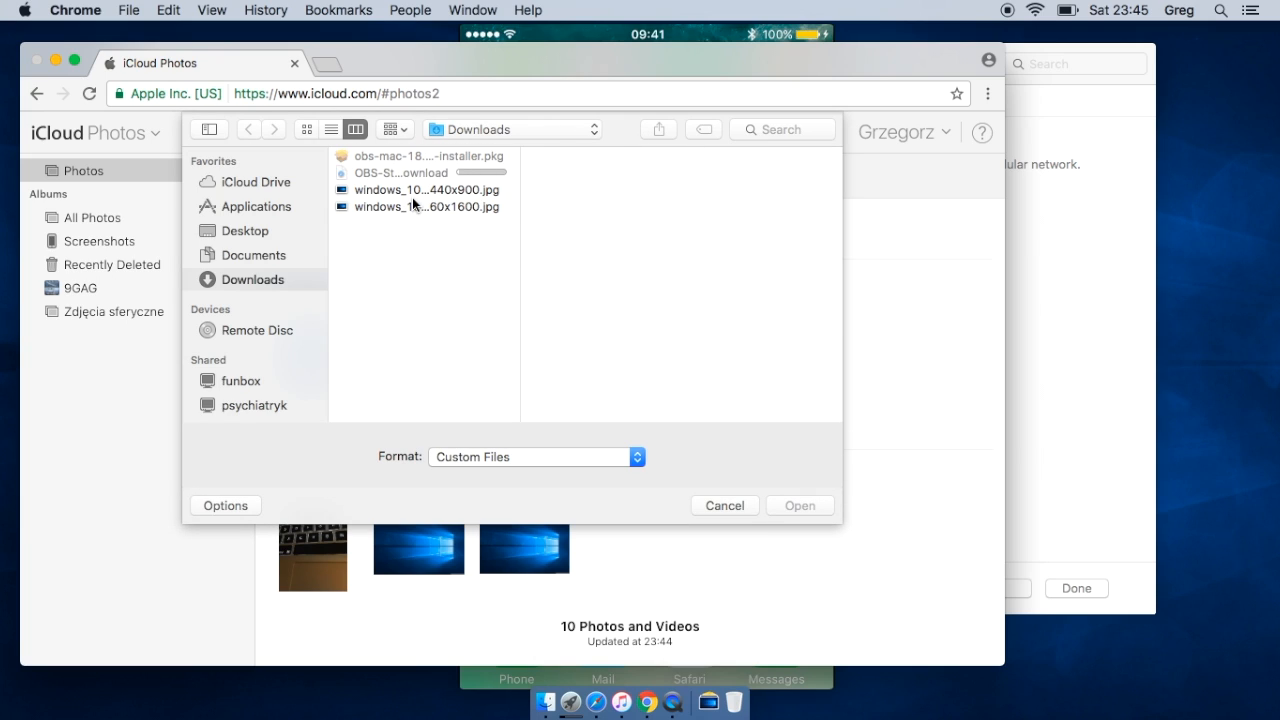
mouse_move(630, 430)
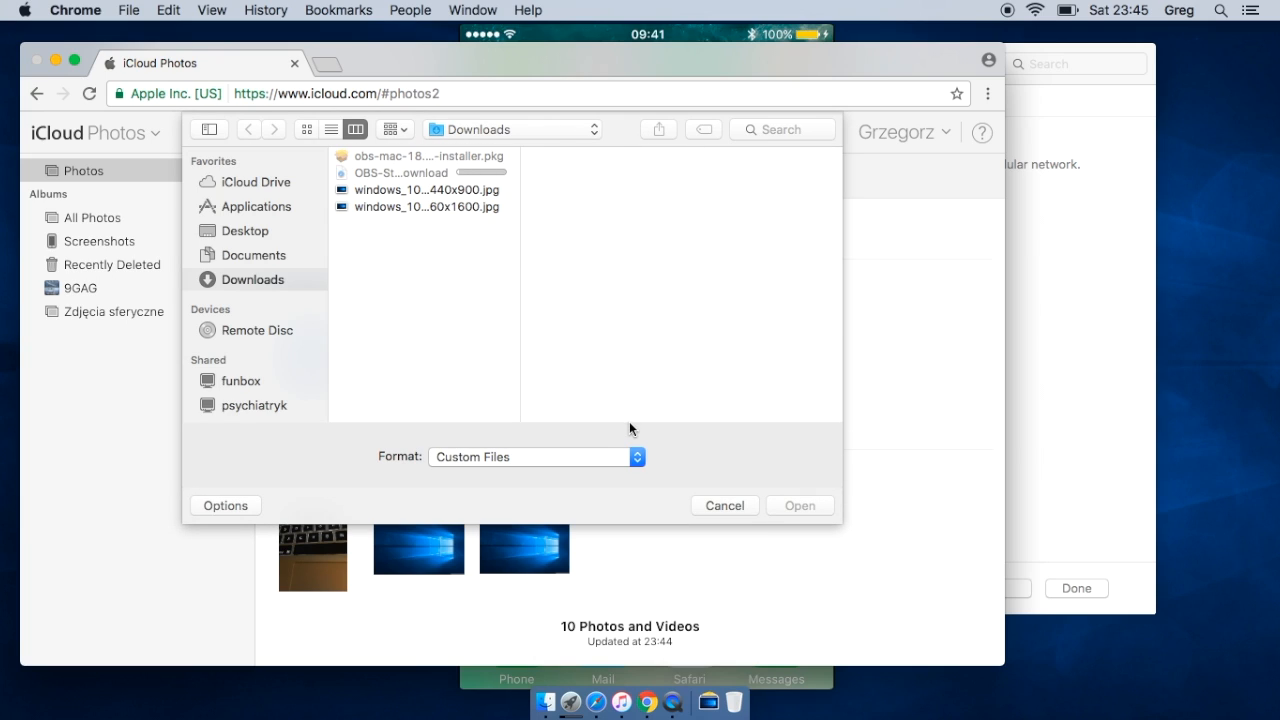
mouse_move(248, 232)
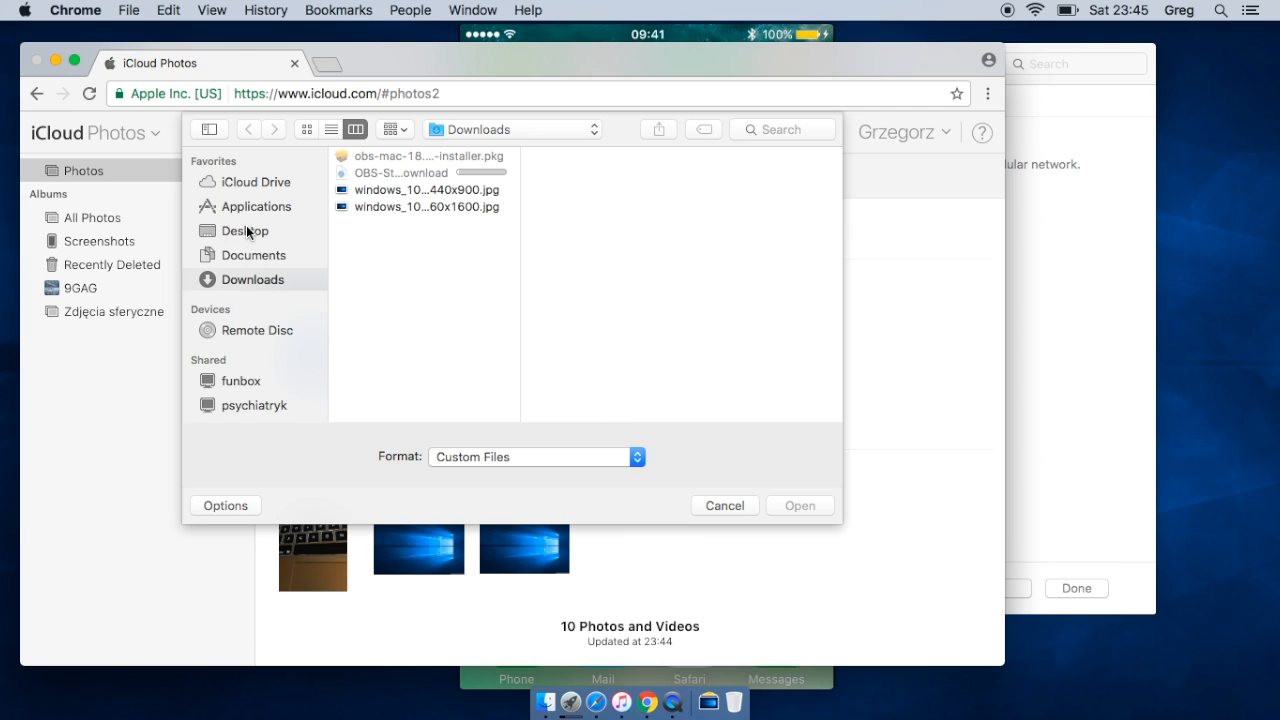
mouse_move(456, 230)
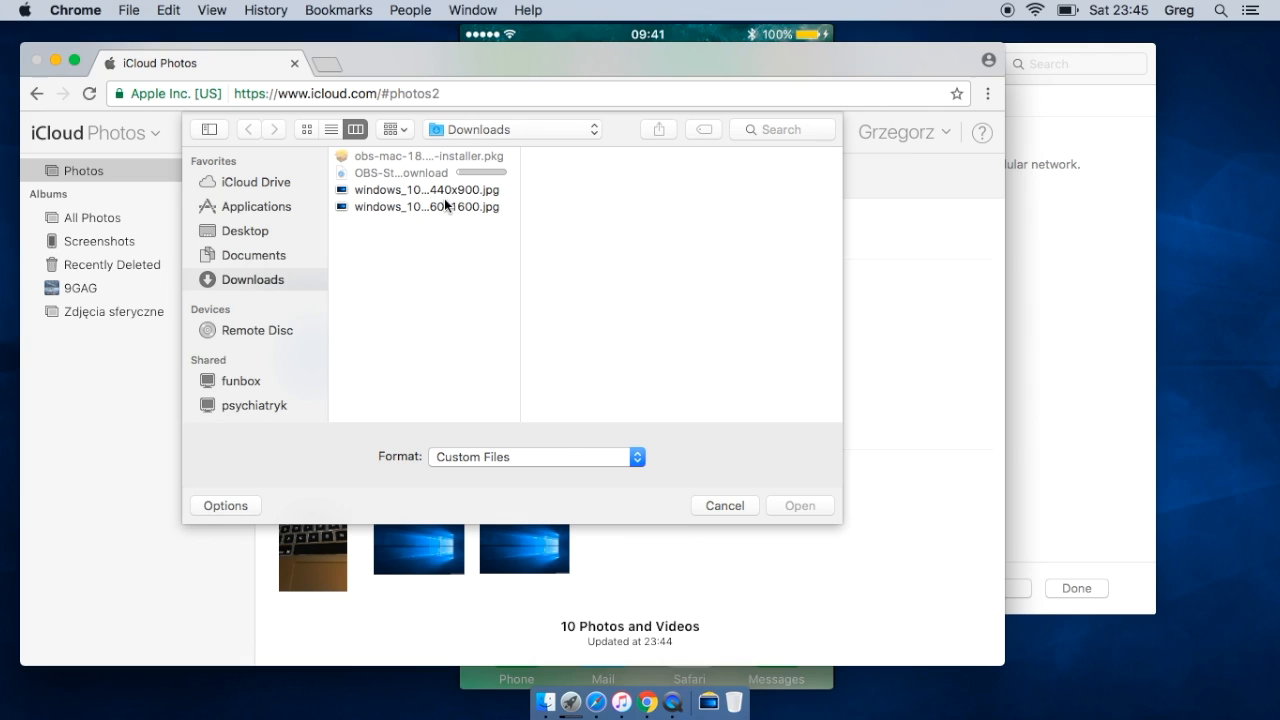
click(424, 188)
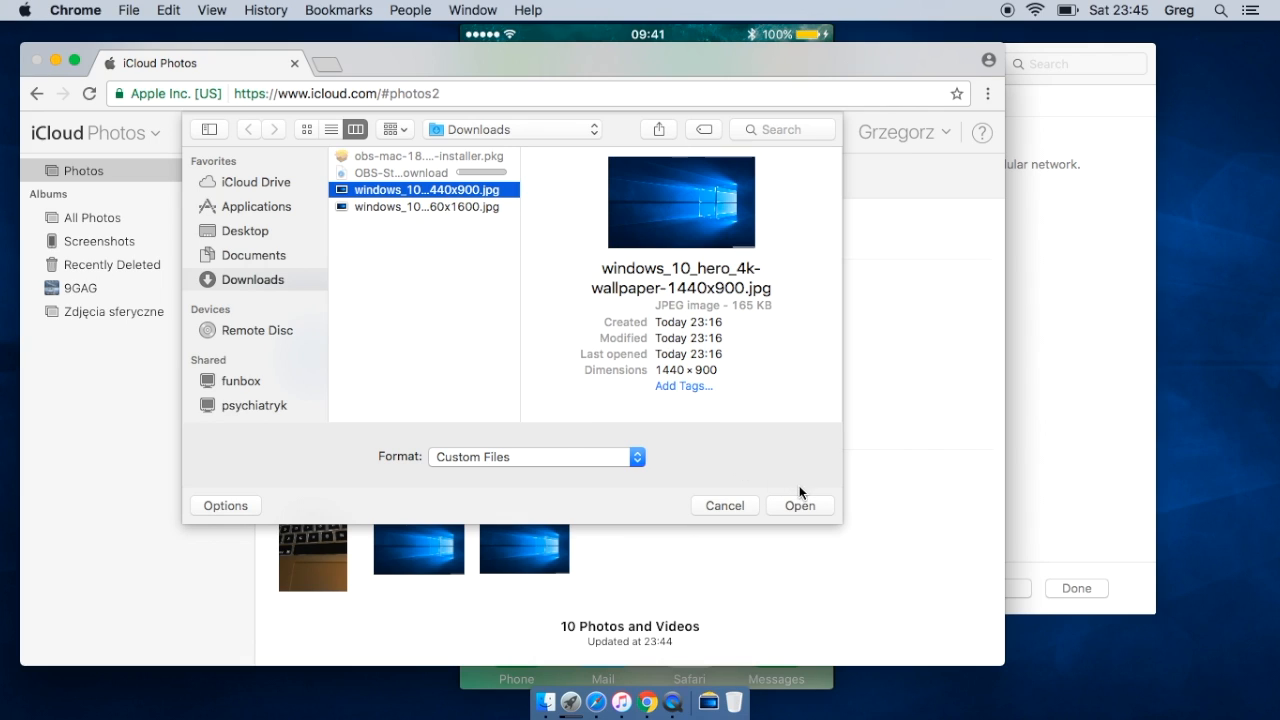
mouse_move(804, 512)
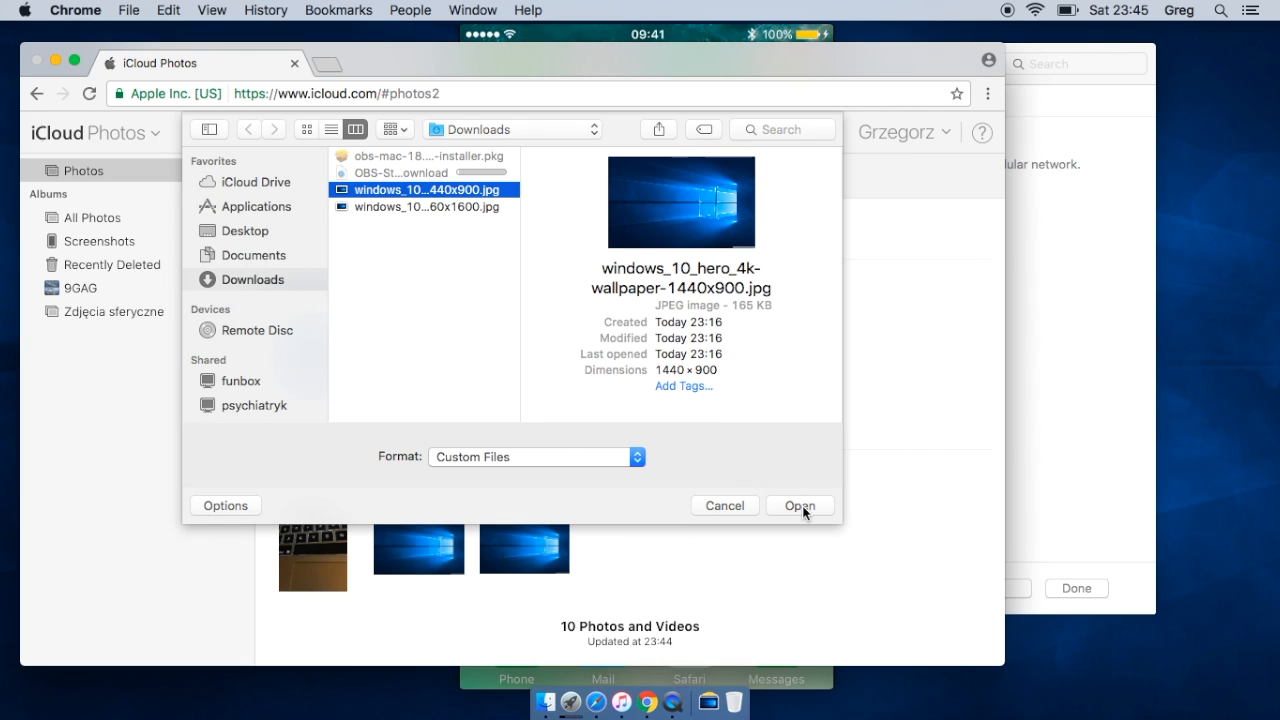
click(800, 504)
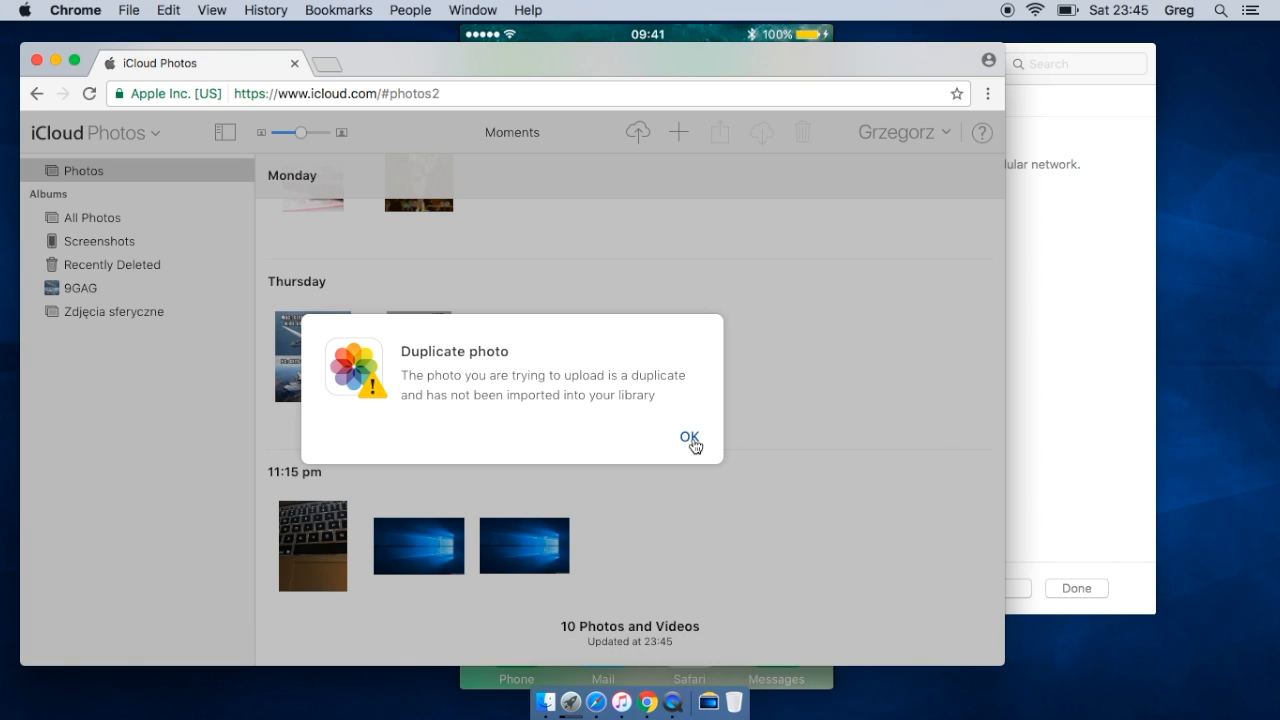
click(688, 438)
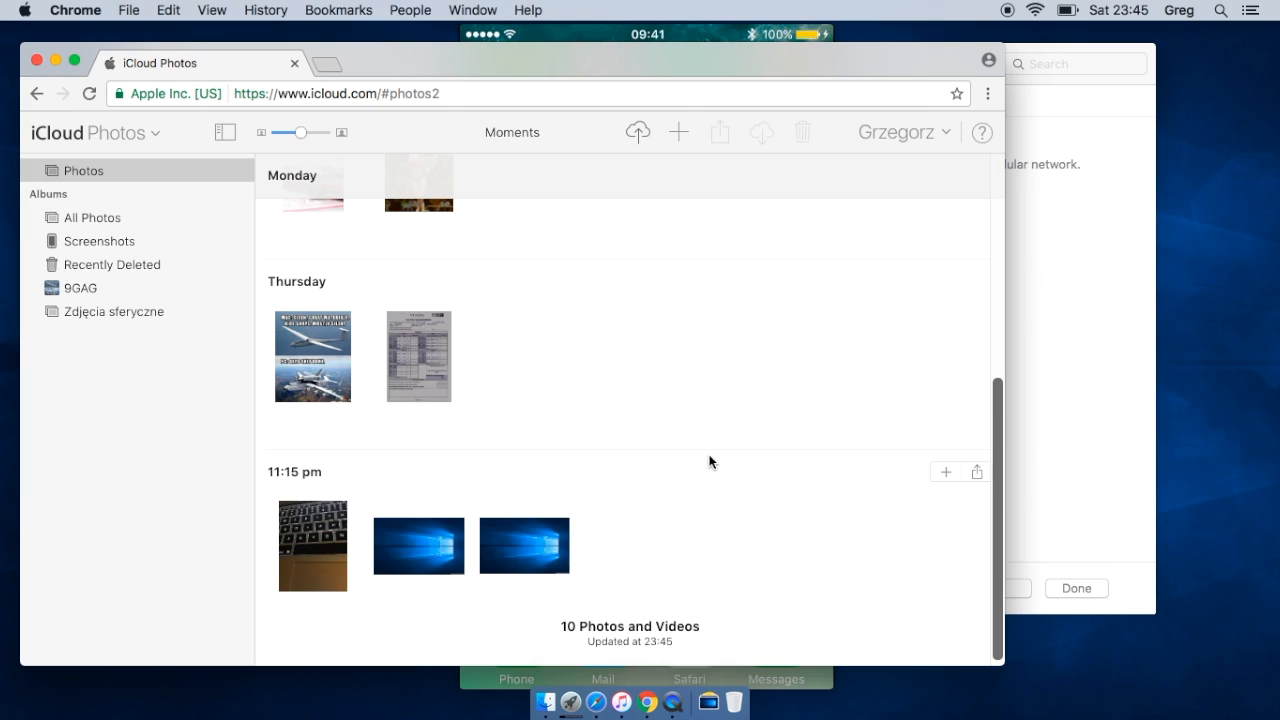
mouse_move(1008, 12)
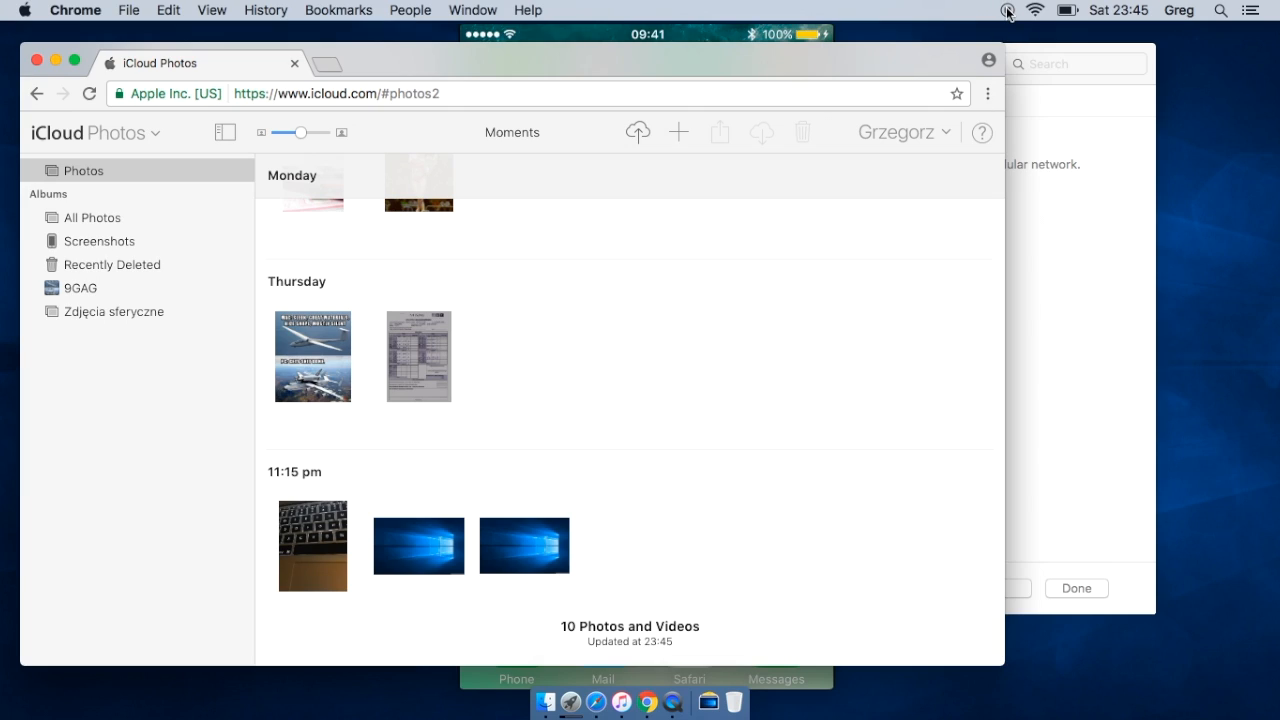